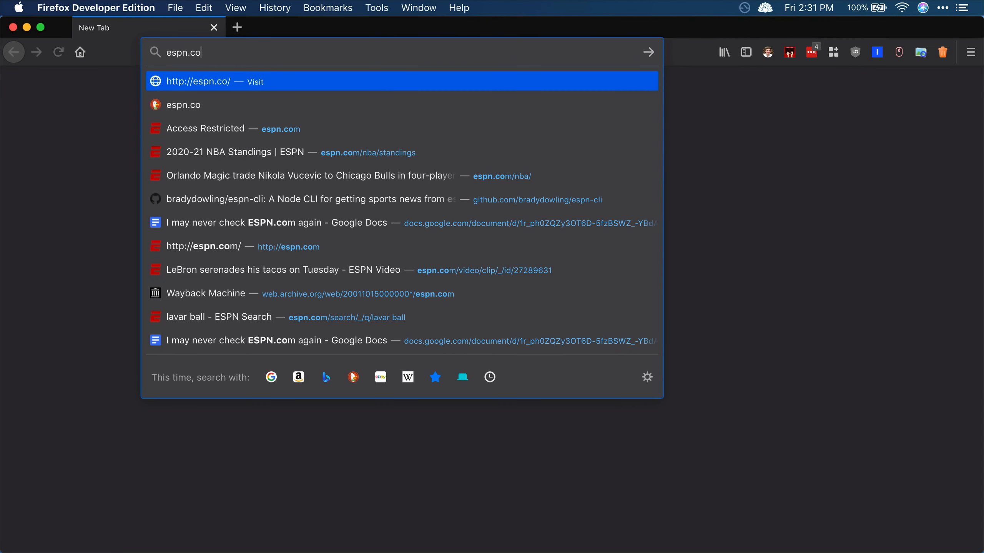
- Clear the half-typed address and focus the address bar to enter a new site
key("backspace")
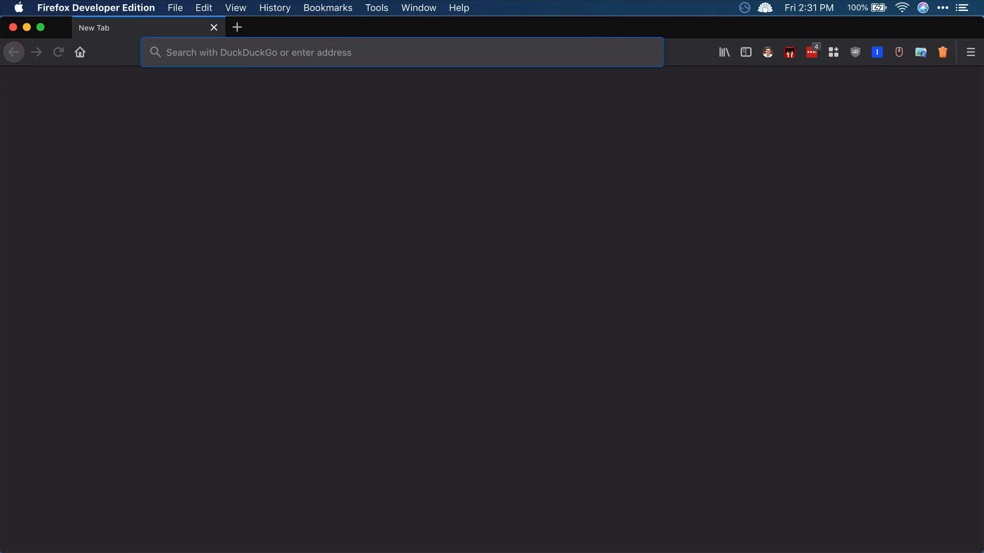
left_click(401, 52)
type("https://news.ycombinator.com")
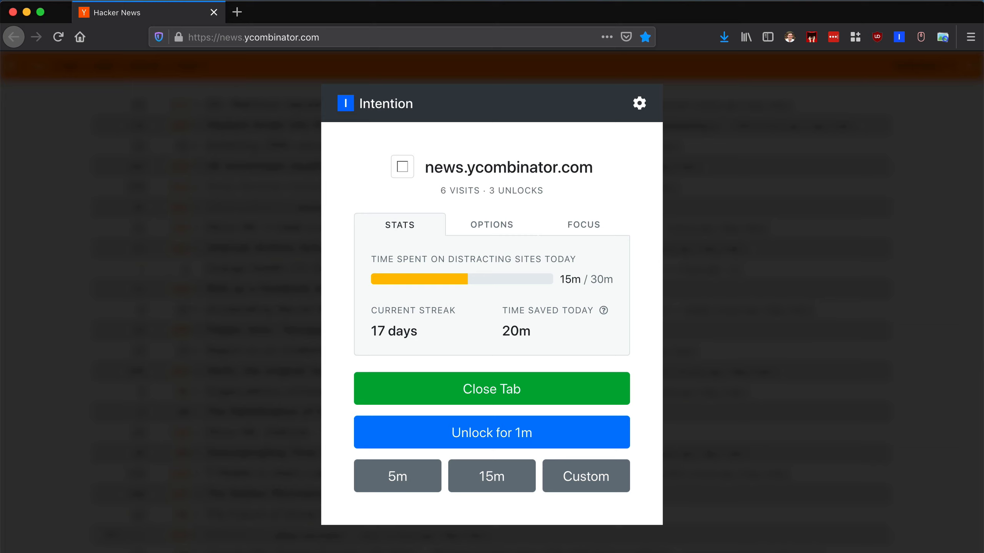
mouse_move(247, 36)
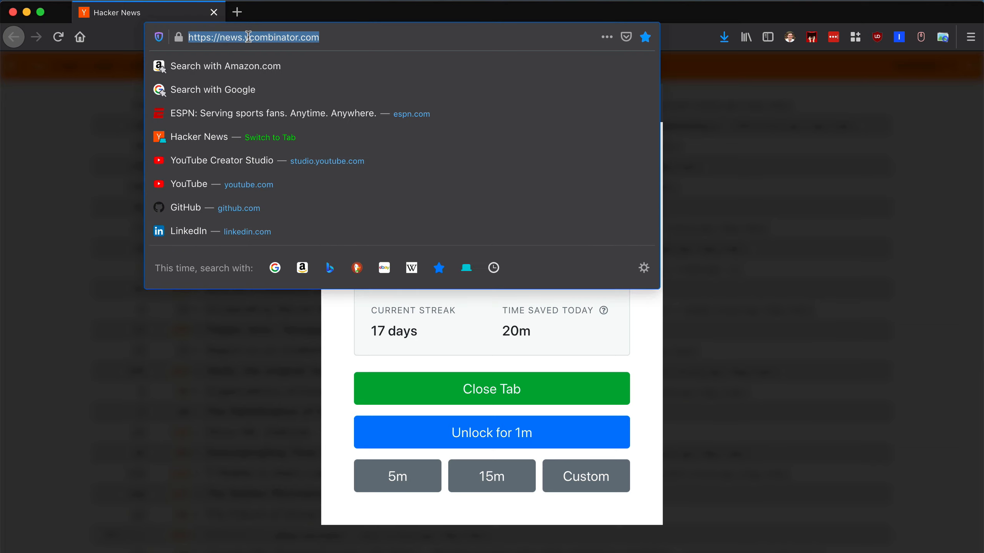
- Go to ESPN and unlock it for five minutes with the intention 'Research?'
left_click(274, 114)
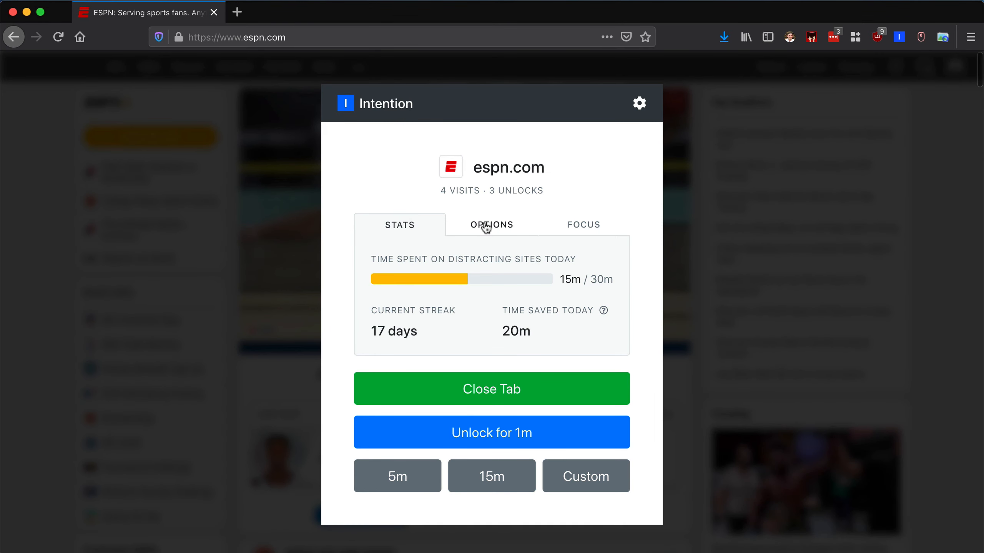
left_click(491, 225)
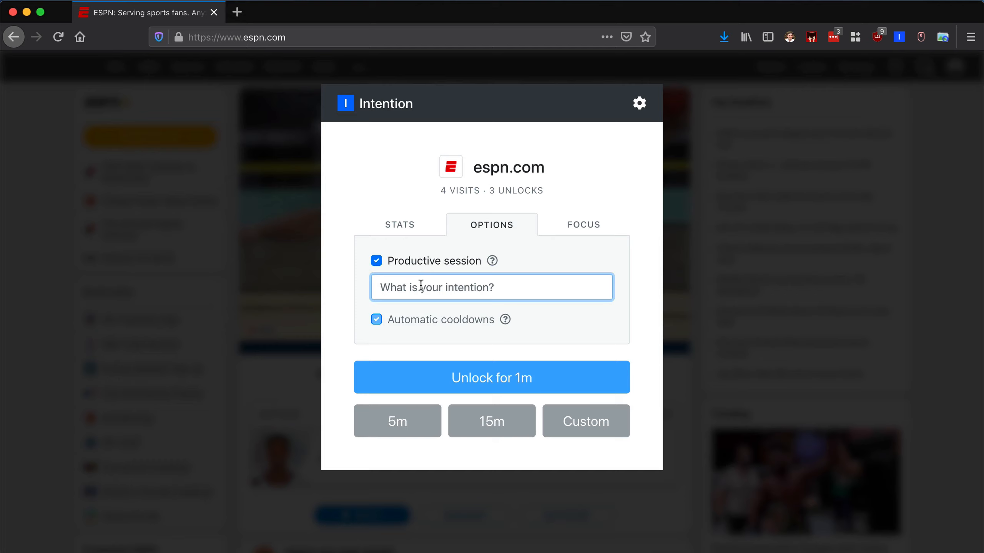
type("Resa")
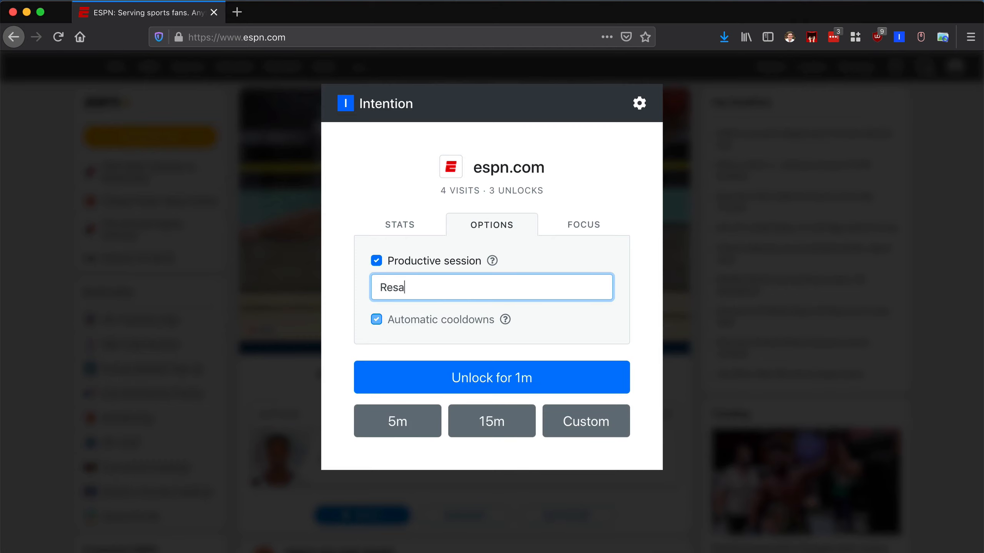
type("rch")
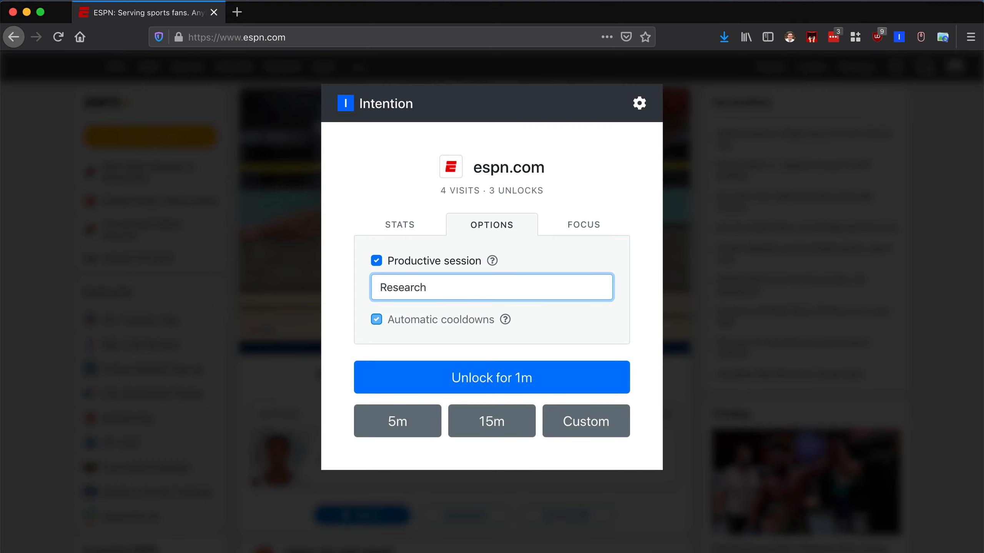
type("?")
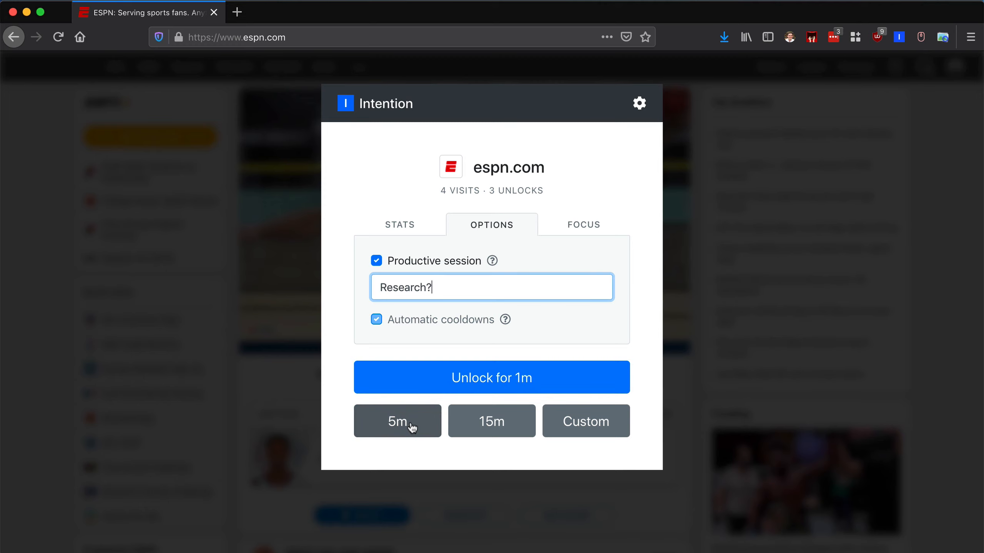
left_click(398, 421)
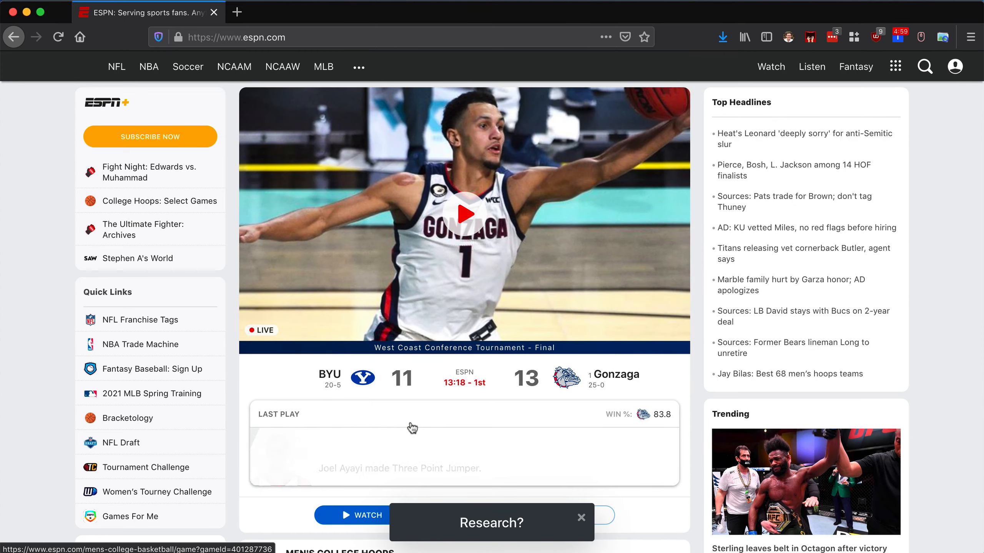
- Scroll through the ESPN homepage stories down to the footer
scroll("down", 3)
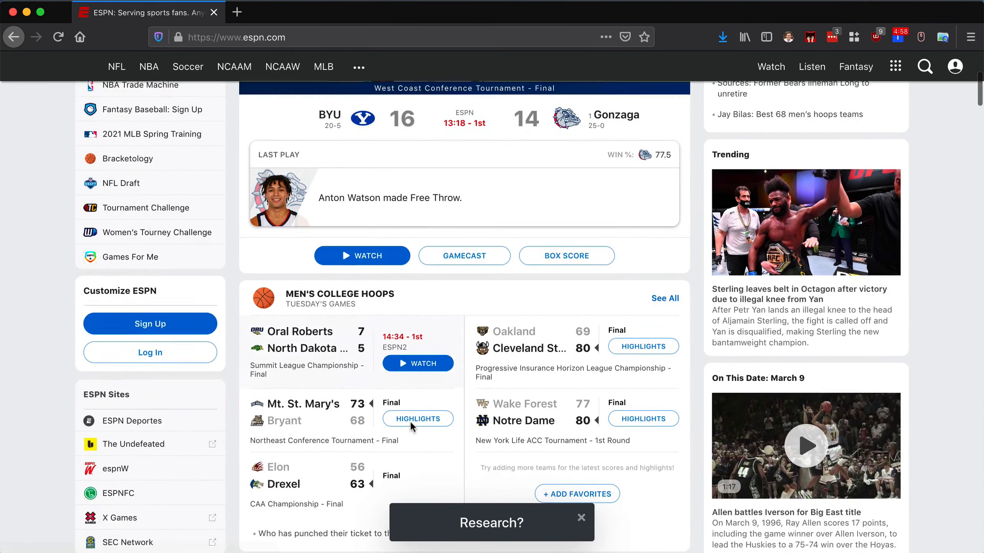
scroll("down", 3)
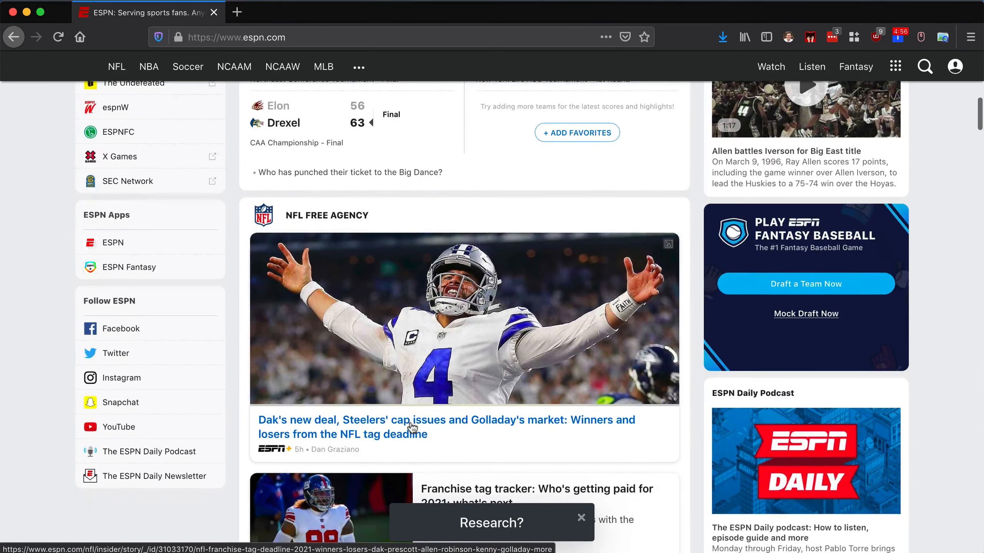
scroll("down", 3)
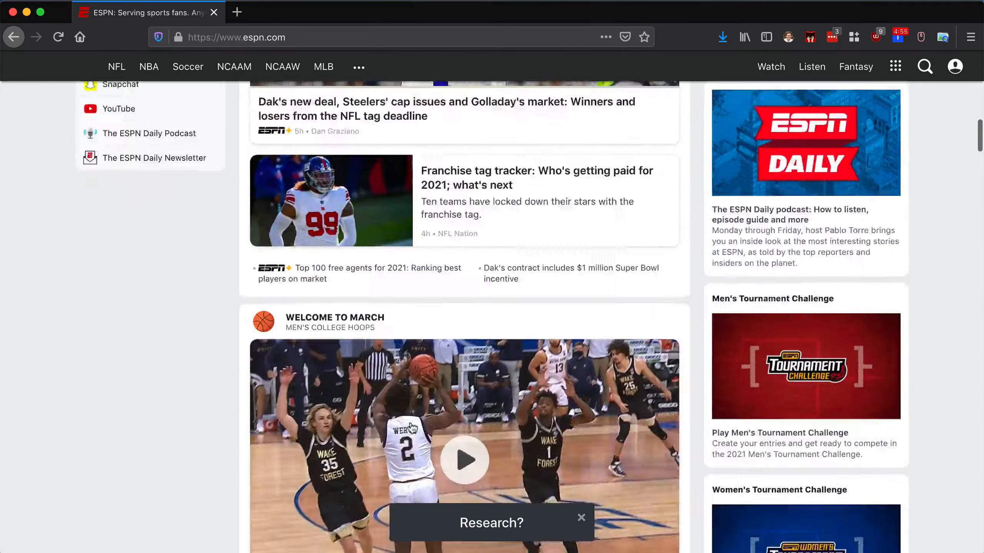
scroll("down", 3)
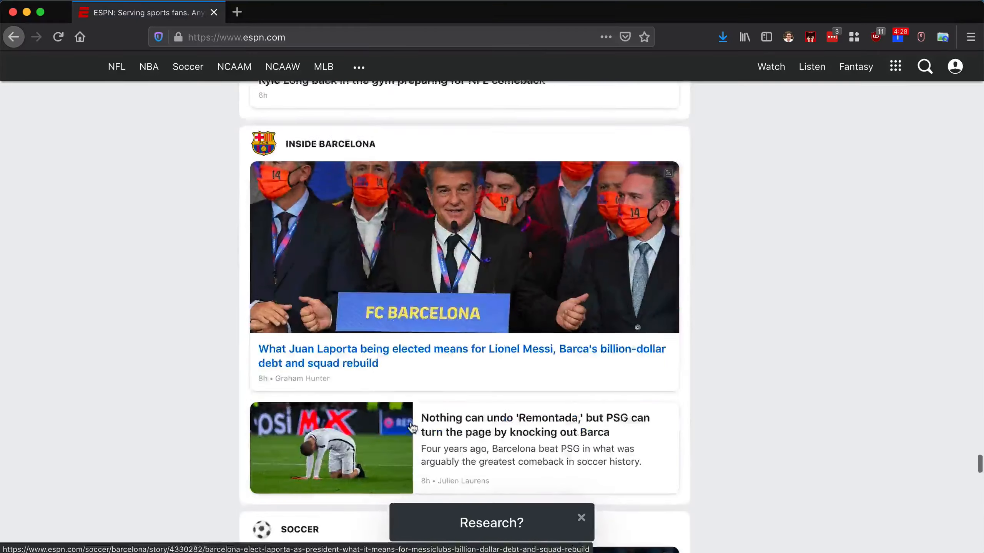
scroll("down", 3)
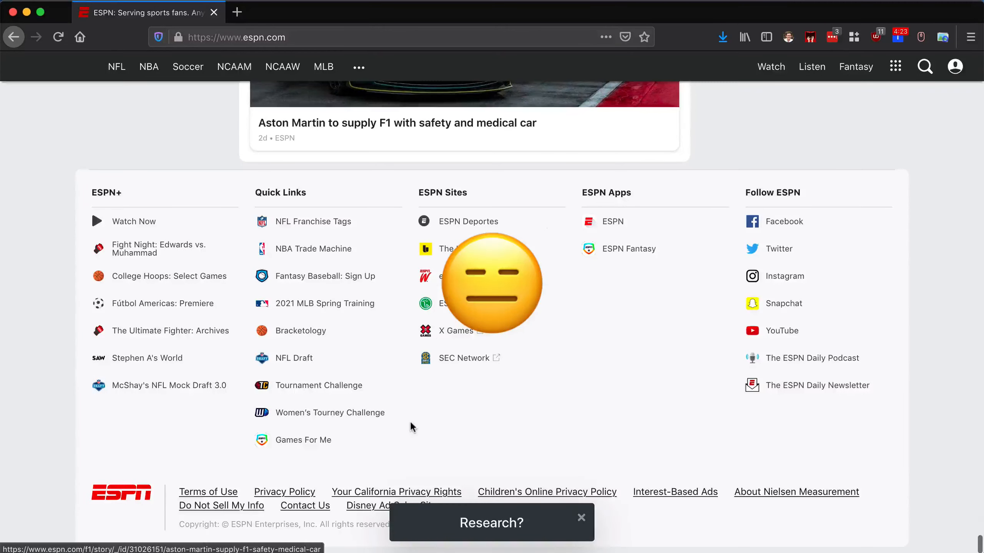
- Open a fresh tab and begin entering the archive. address
left_click(236, 12)
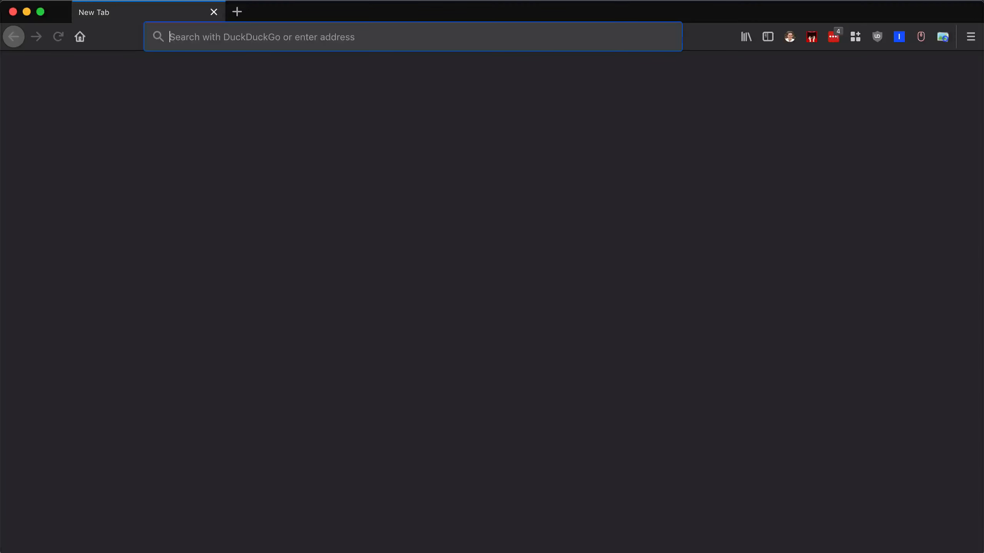
type("archive.")
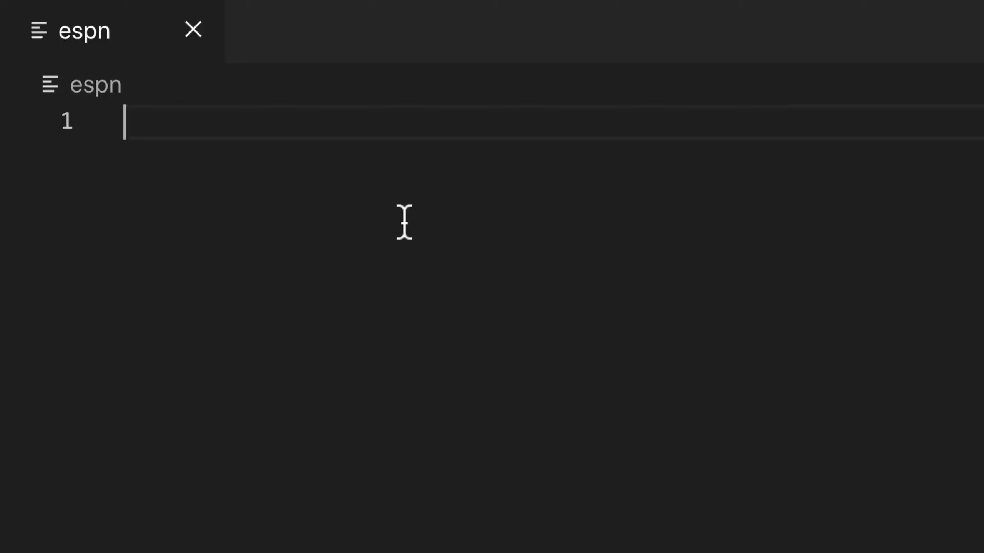
- Write Graphical User Interface (GUI) in the espn note, then Command-line Interface
type("Graphical User I")
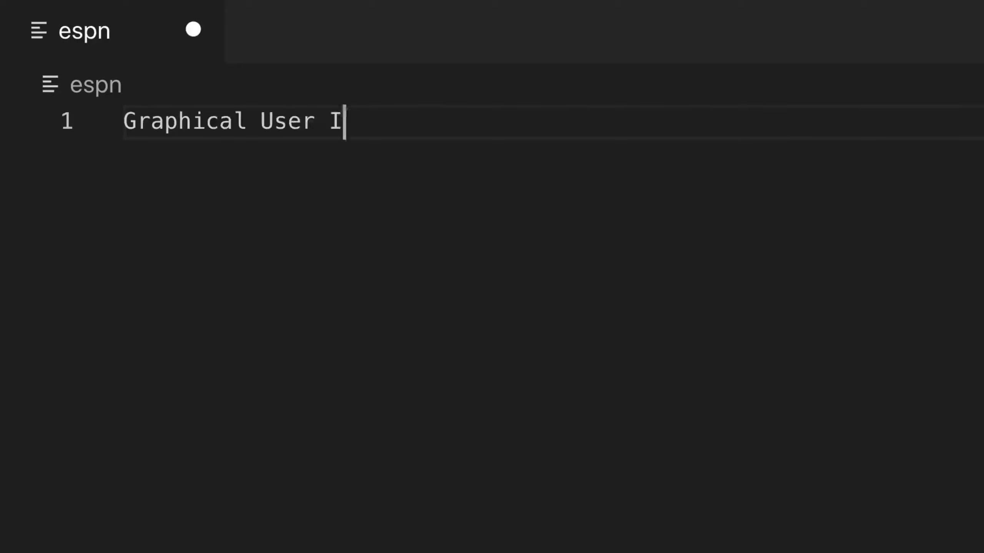
type("GUI")
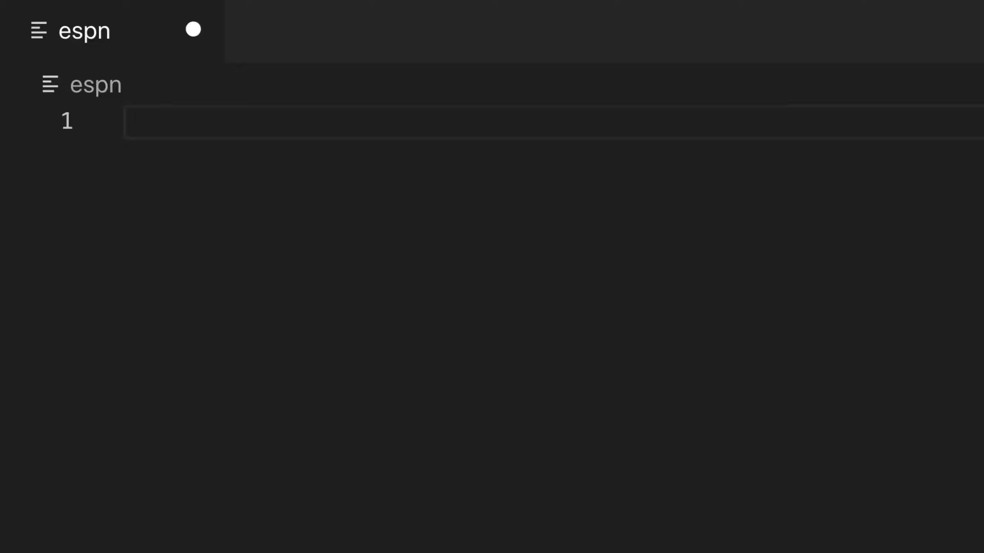
type("Command-line Interface")
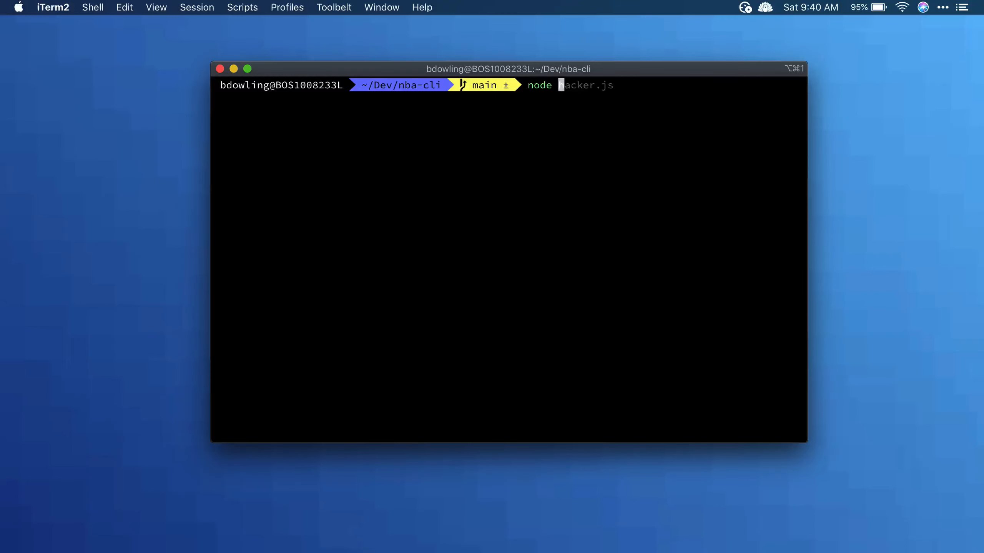
- Run node hacker.js and choose the Tell me the weather option
type("hacker.js")
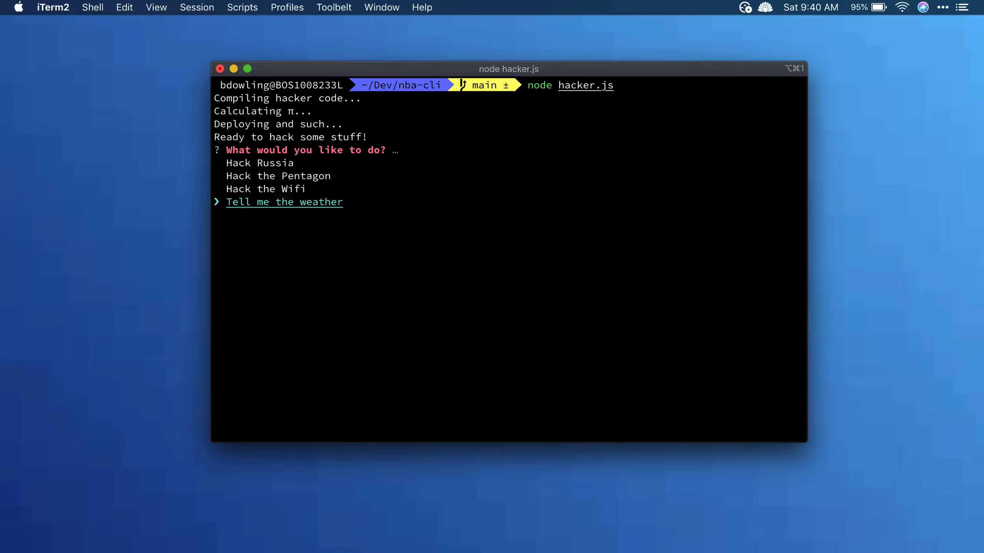
key("return")
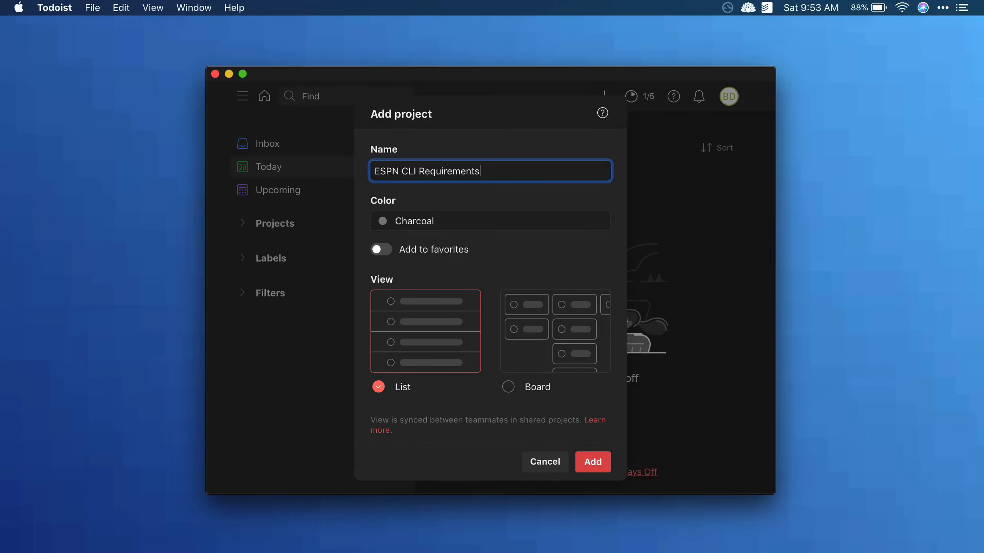
mouse_move(468, 307)
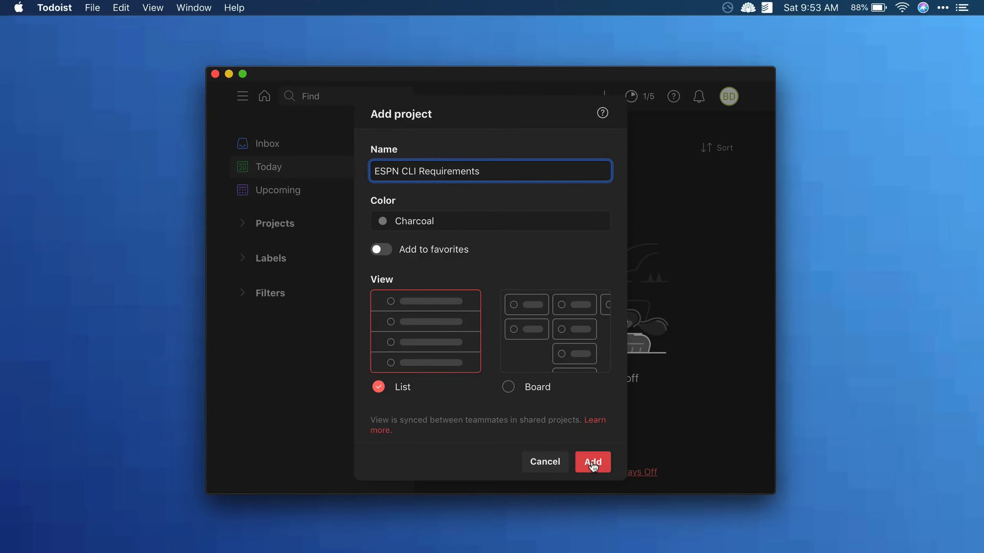
- Create the ESPN CLI Requirements project and add the homepage headlines task
left_click(591, 462)
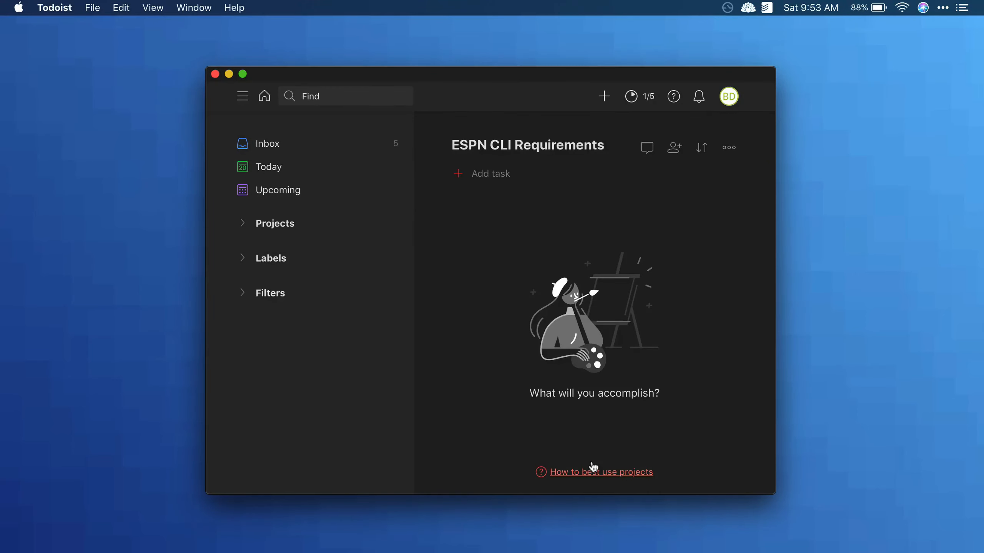
mouse_move(457, 174)
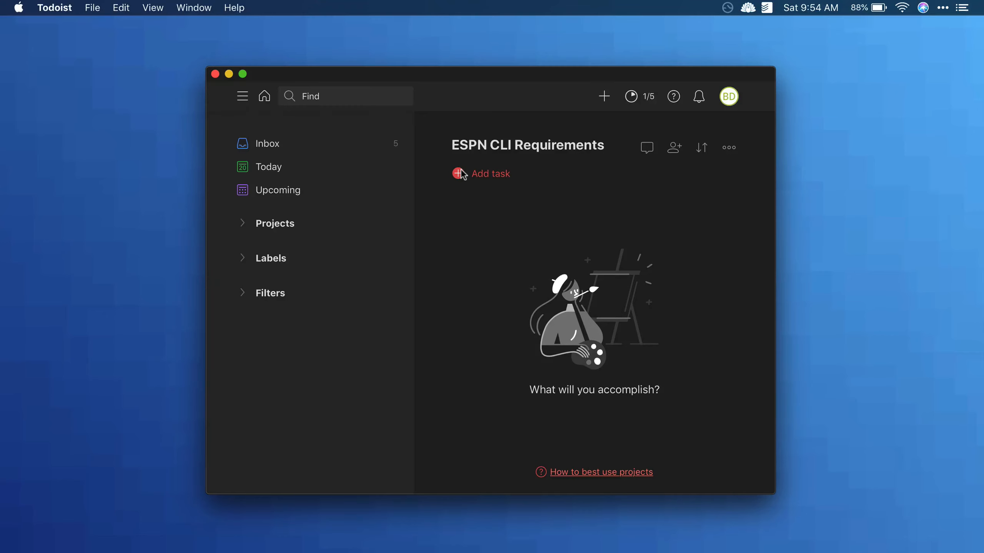
left_click(461, 174)
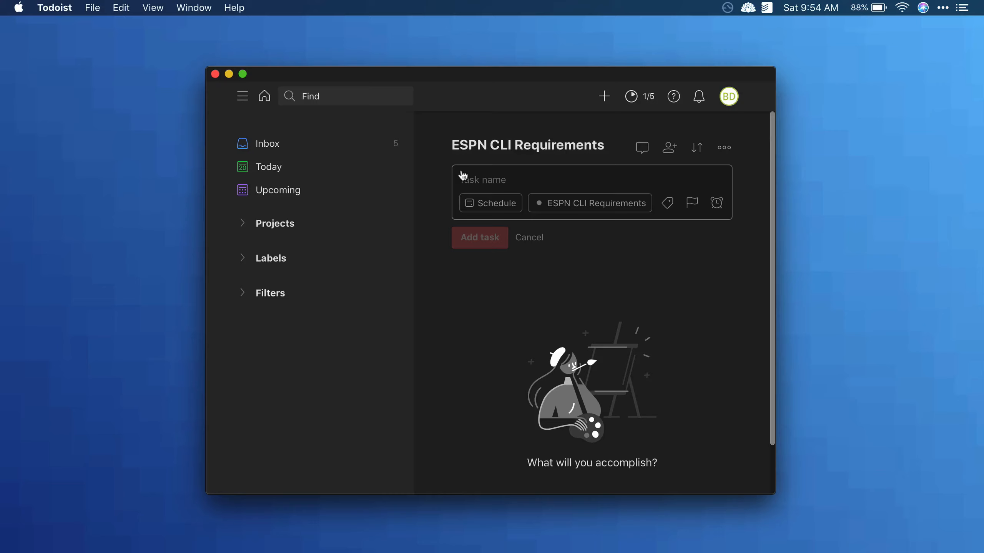
type("Show article")
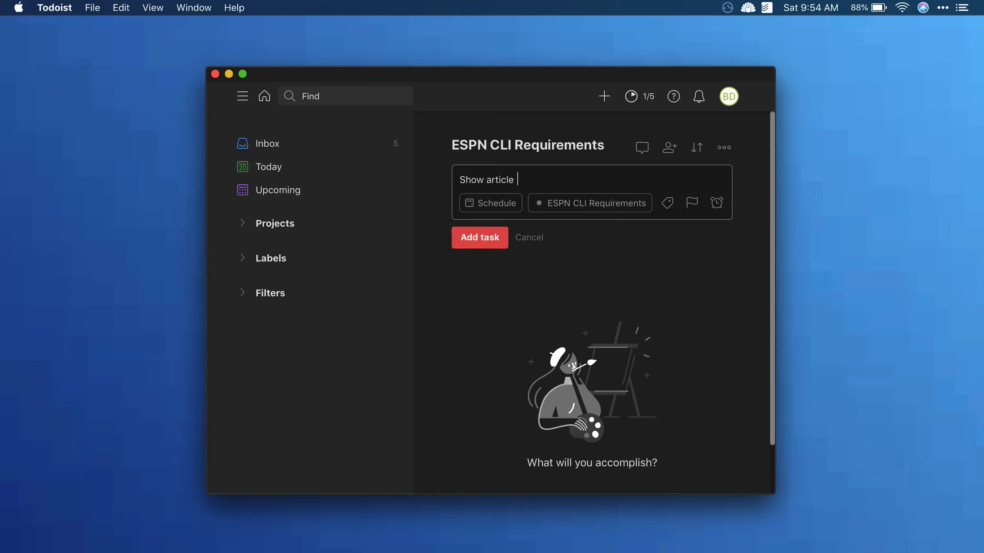
left_click(480, 238)
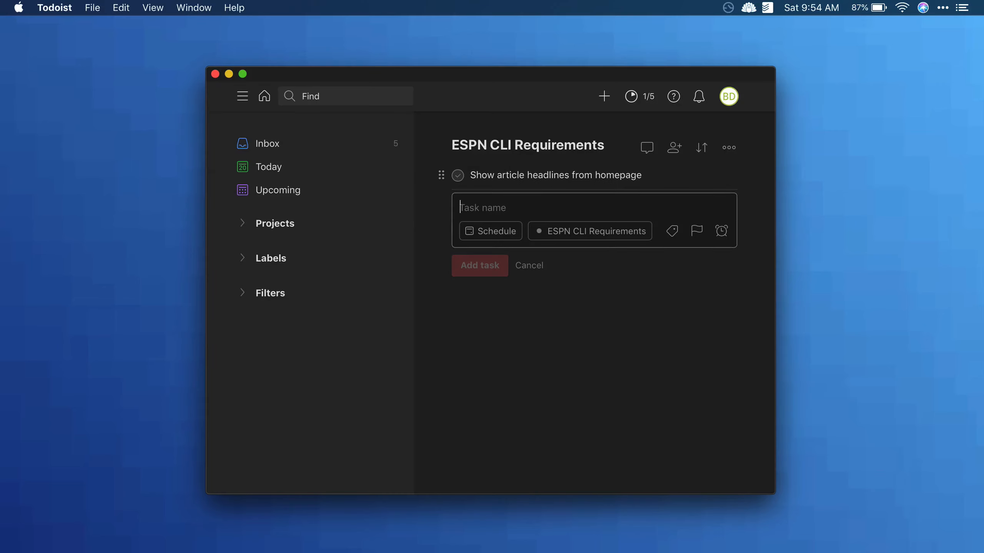
- Add the sport-specific headlines and read articles tasks
type("Show article headlines for specific spo")
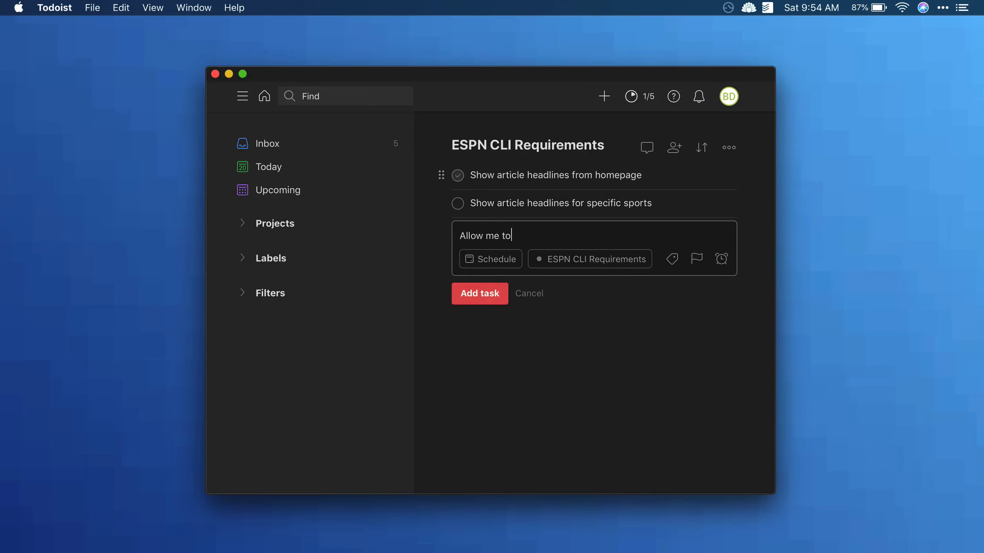
left_click(478, 293)
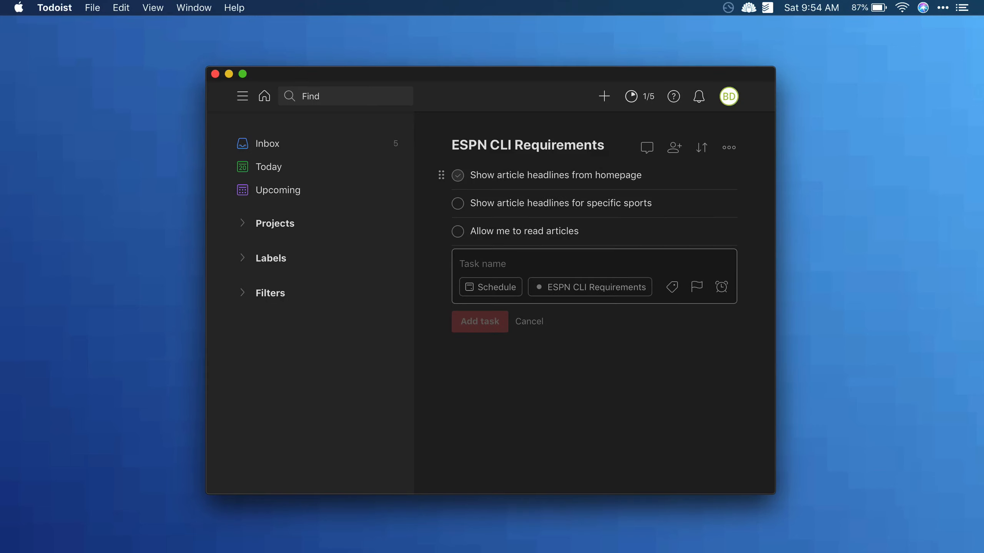
left_click(529, 321)
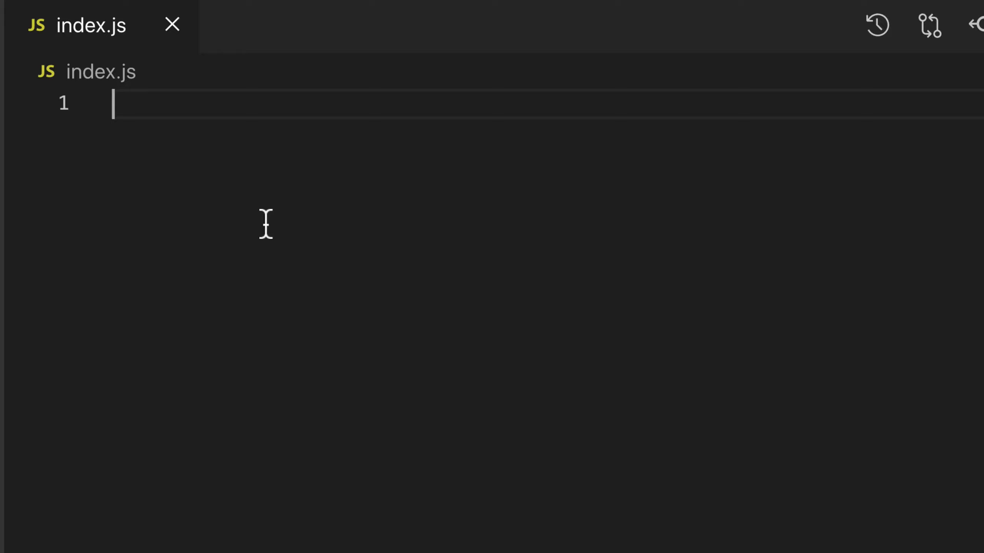
- Note Application Programming Interface and add const sports = espn.getSports(); in index.js
type("Application Prog")
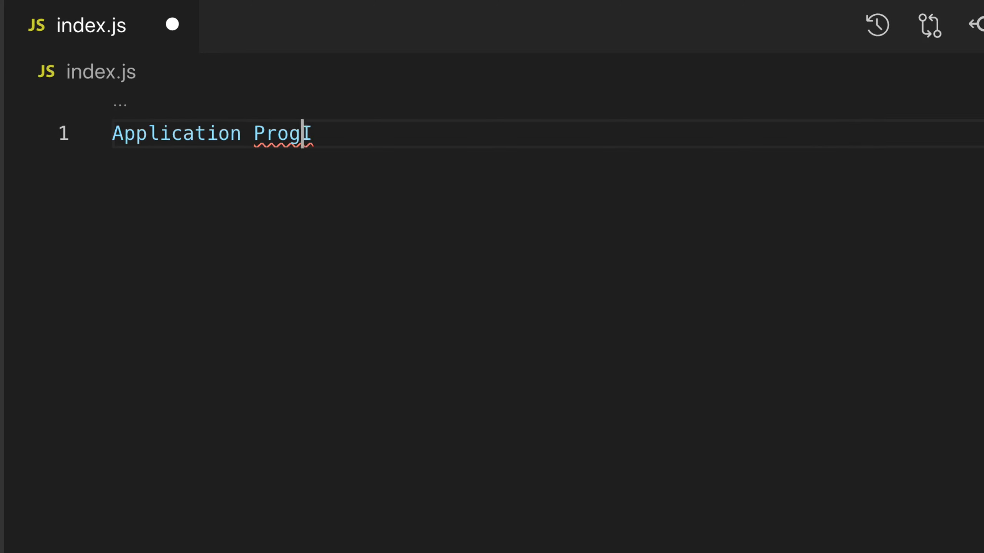
type("ramming Interface")
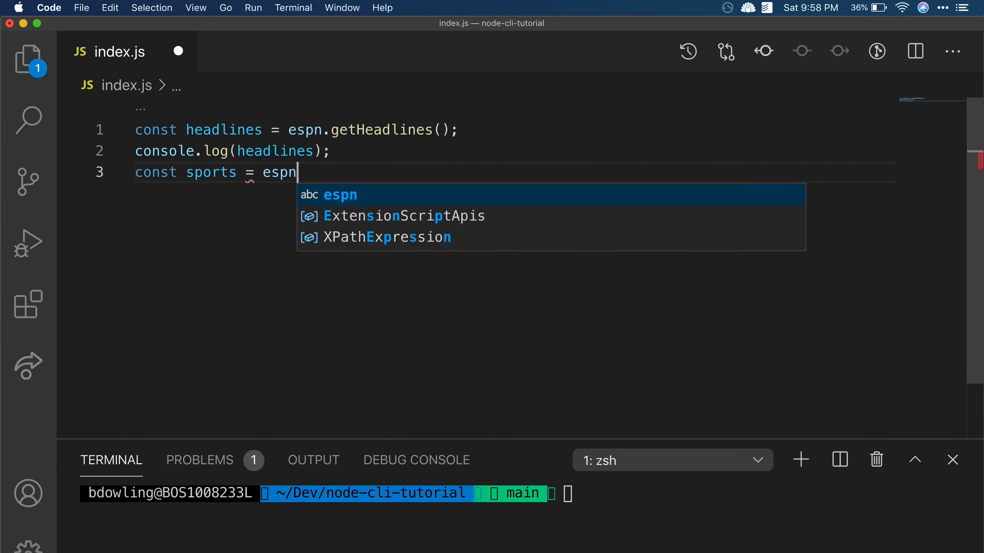
type(".getSports();")
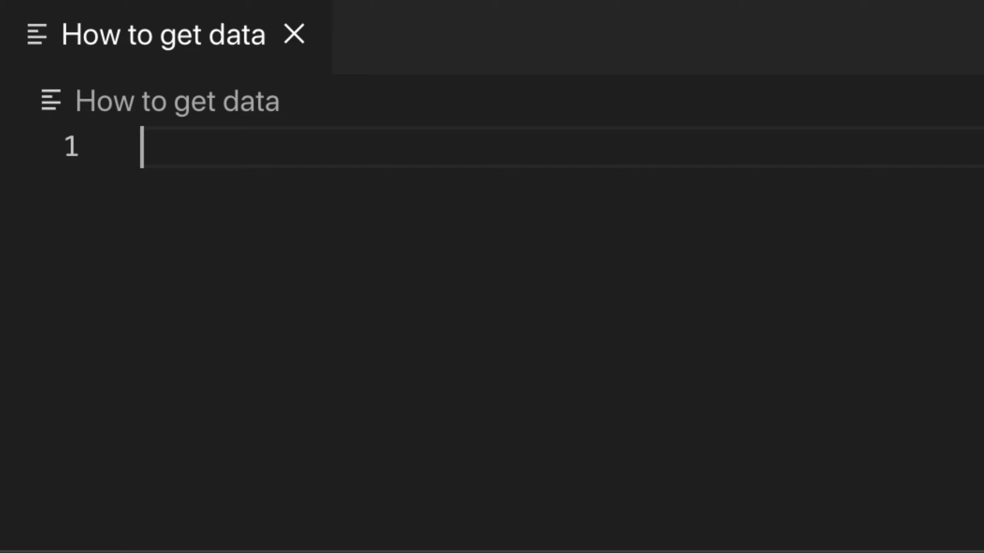
- Write 'browser automation' as the answer in the How to get data note
type("browser automation")
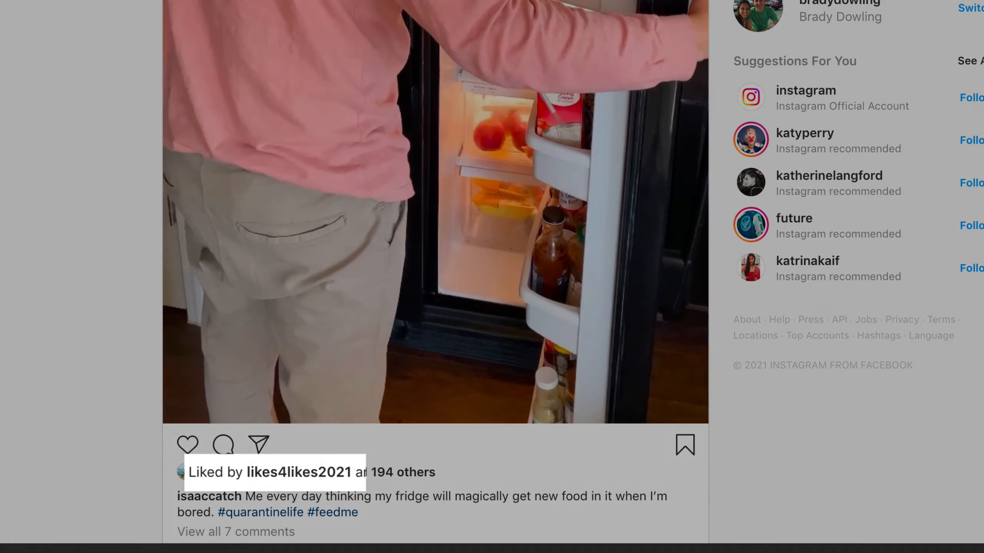
scroll("down", 3)
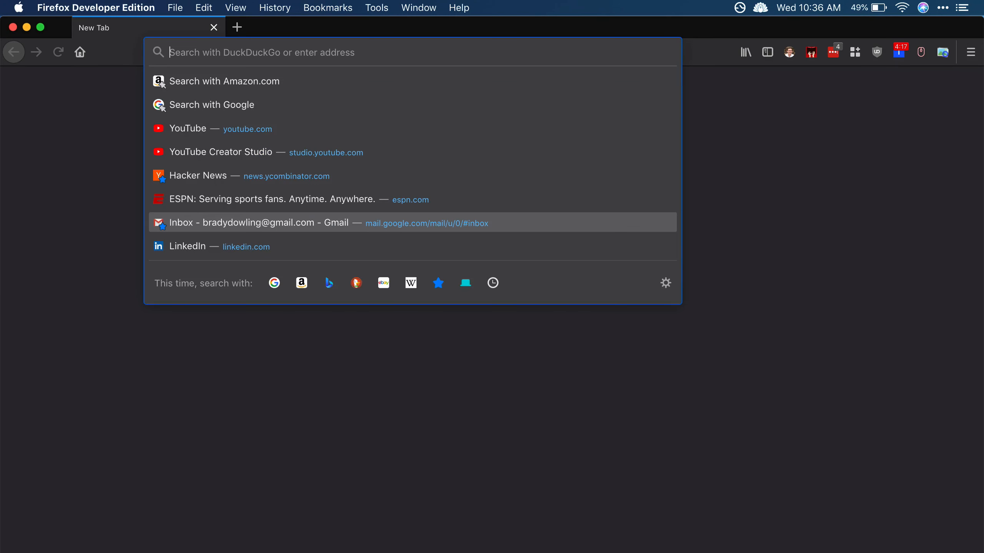
- Search YouTube for 'read write exercise' and open the Read Write Exercise channel
left_click(186, 128)
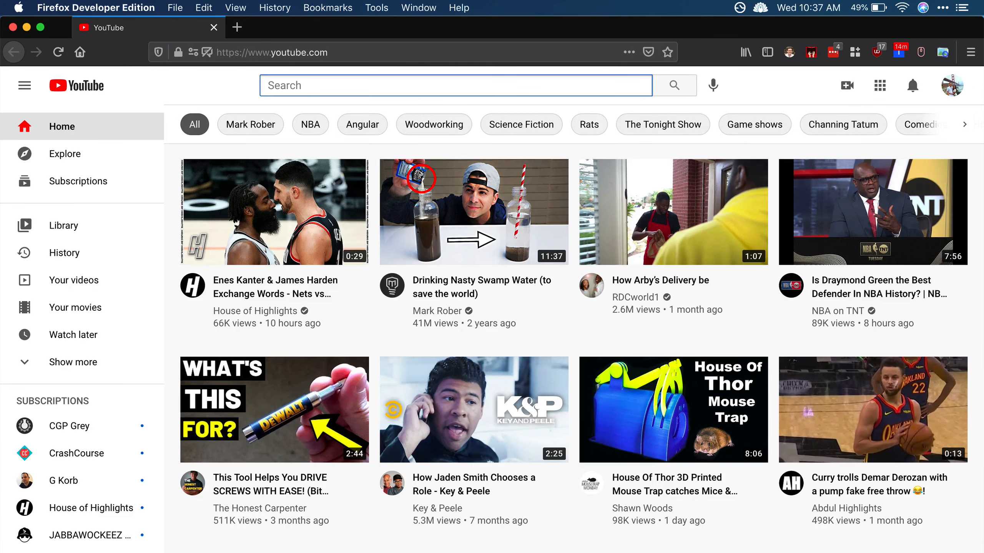
type("read write exer")
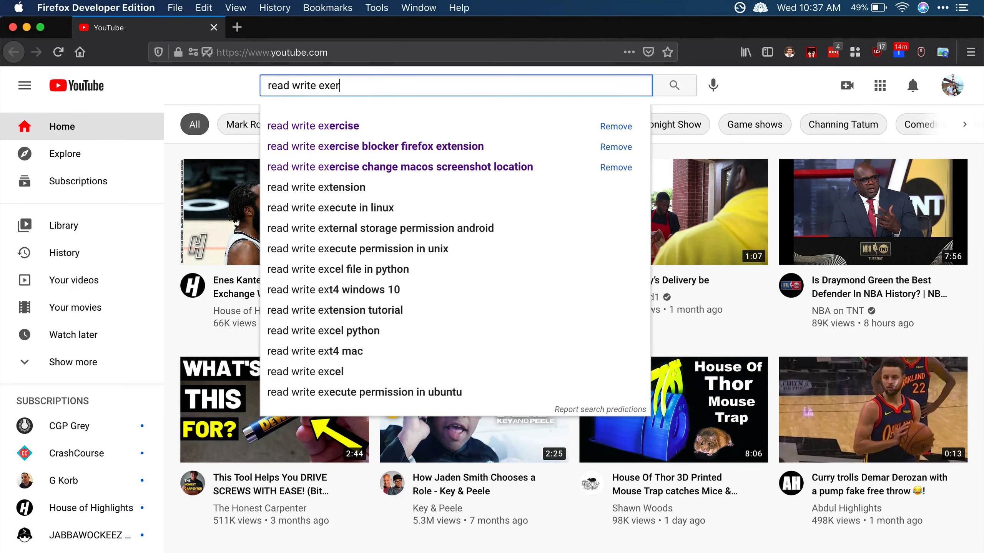
left_click(313, 125)
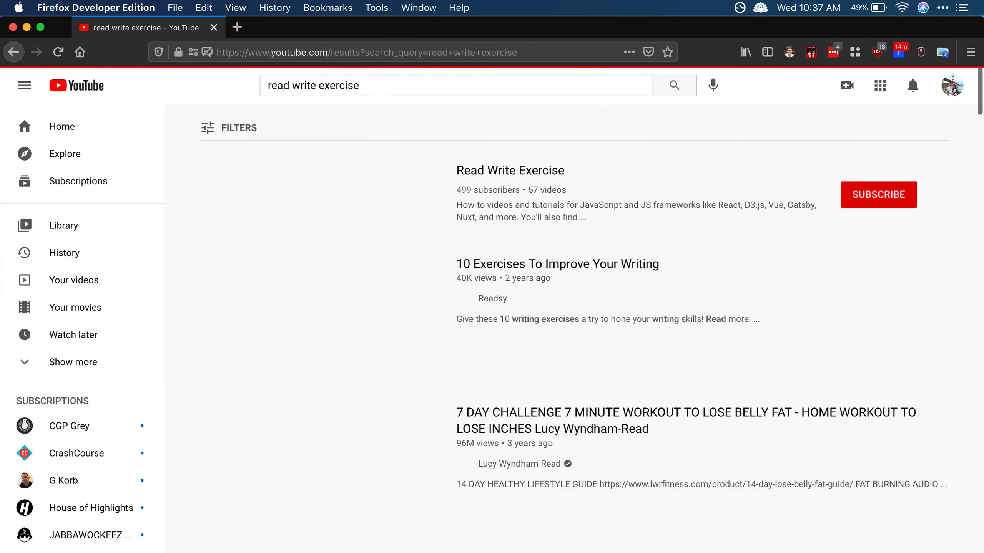
left_click(878, 194)
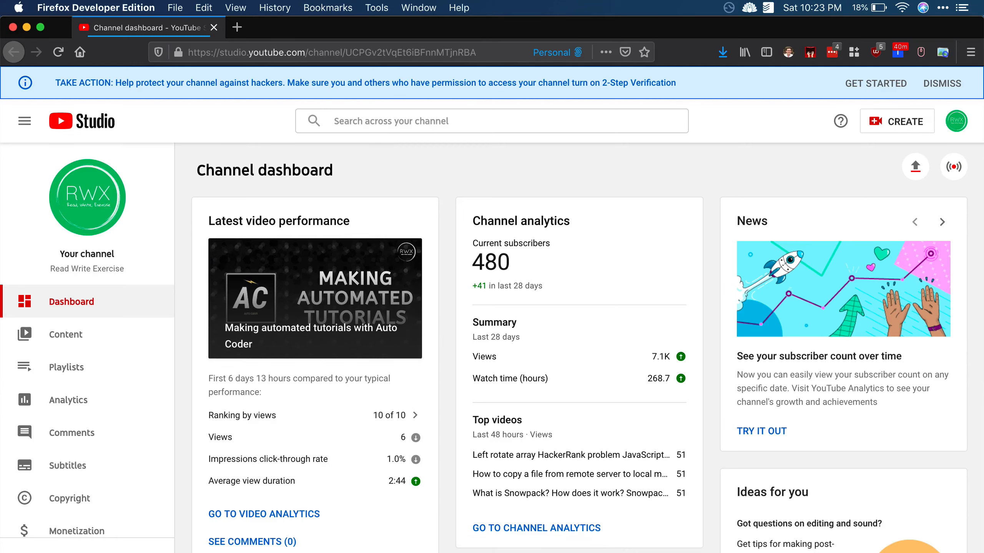
mouse_move(823, 176)
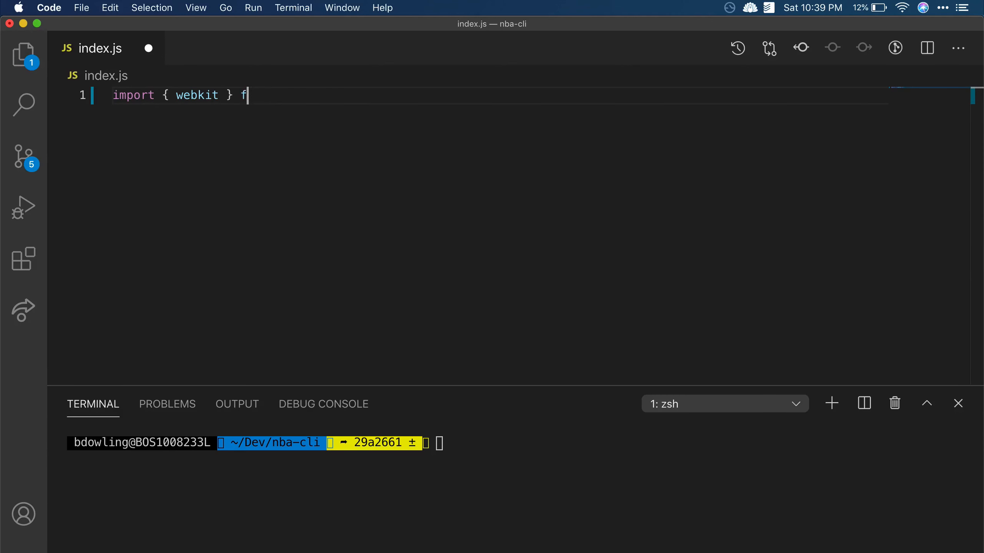
- Import webkit from 'playwright' and enquirer from 'enquirer' in index.js
type("rom 'playwright';")
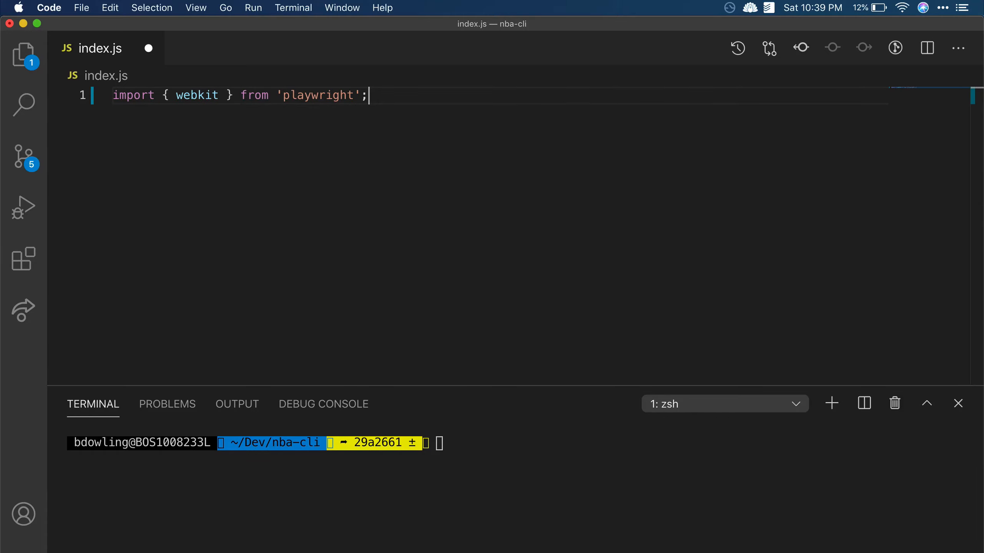
type("import")
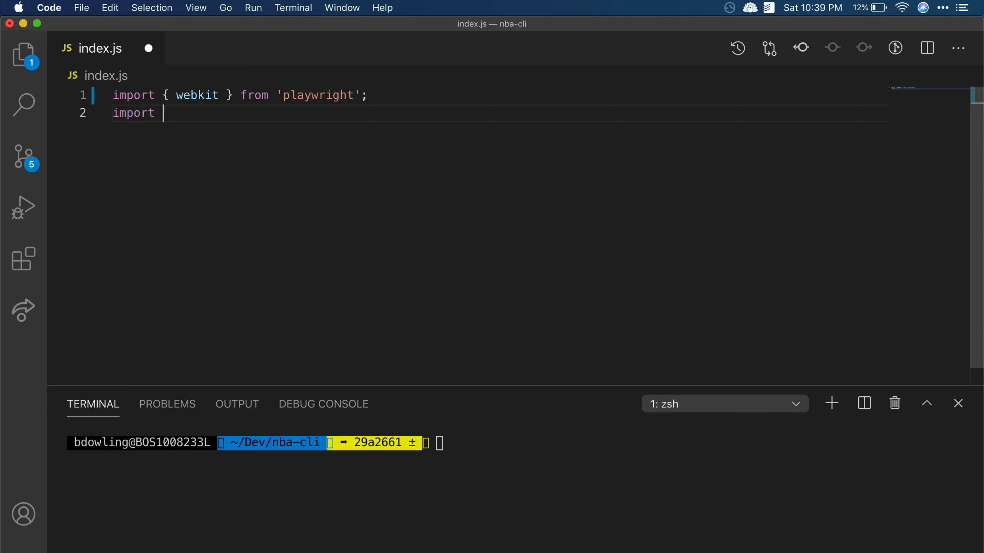
type("enquirer from 'enquirer';")
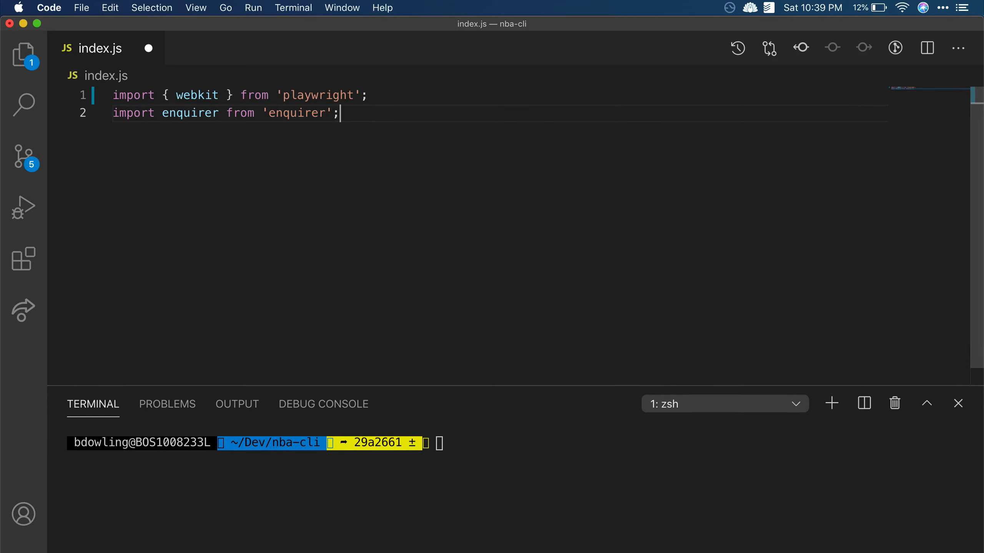
- Write getSportsList filtering single-segment ESPN sport links, then run index.js with node
type("const getSportsList = (document) => {")
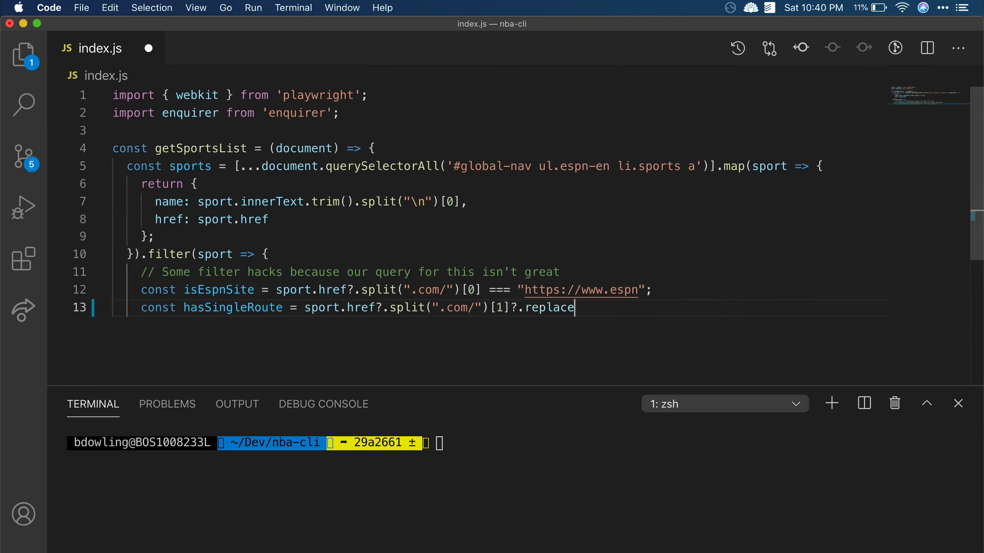
type("(/\\/$/, \"\").split(\"/\").length === 1;")
left_click(521, 442)
type("node ind")
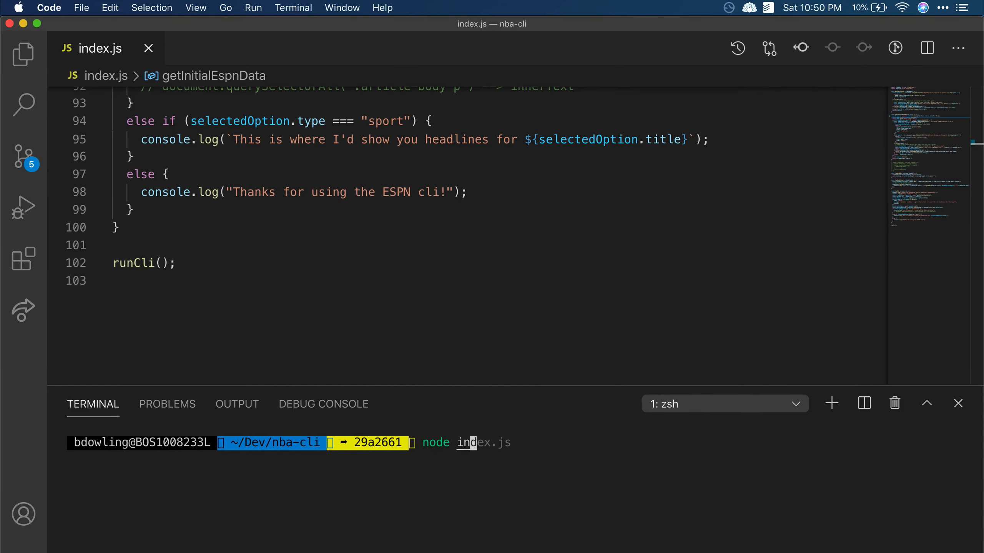
key("Return")
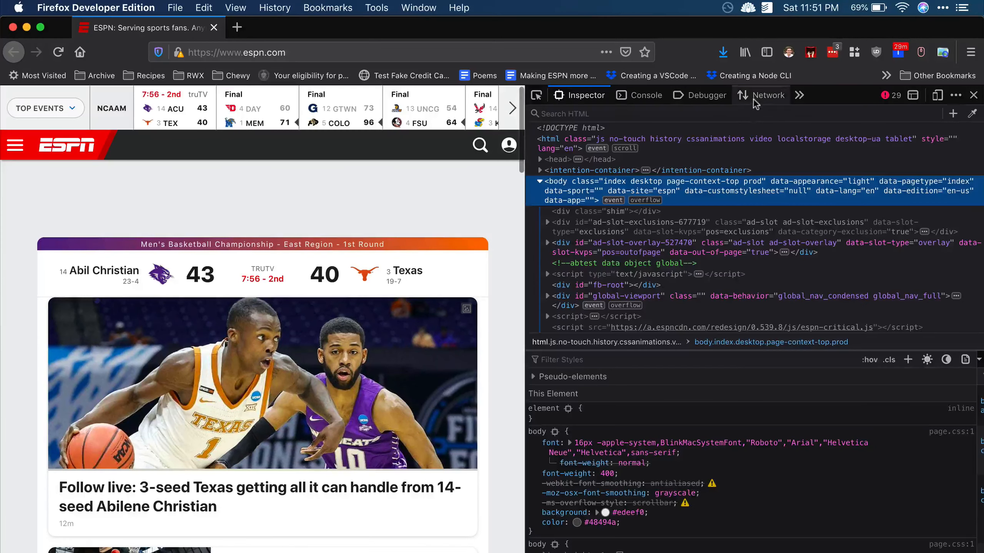
- Show espn.com's network requests in DevTools and filter them to HTML documents
left_click(767, 95)
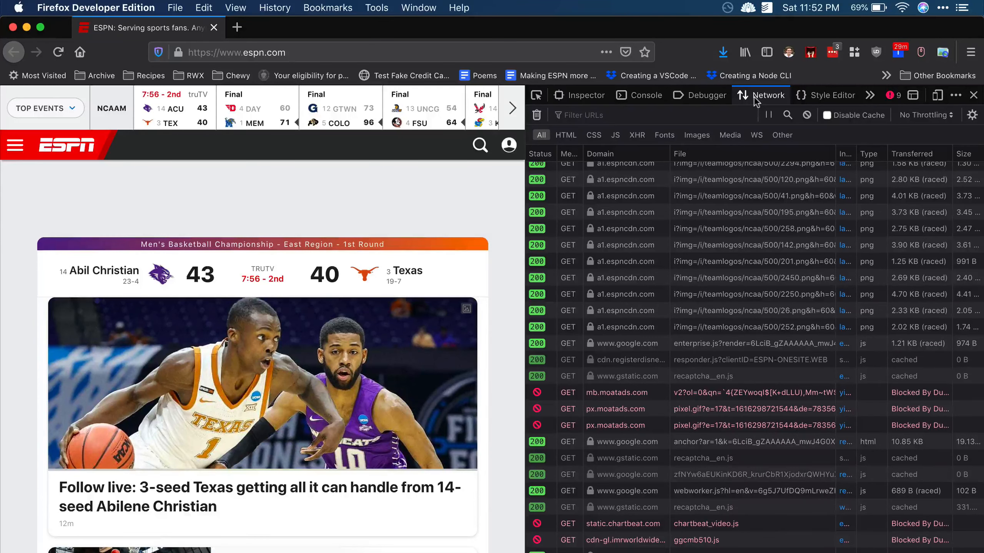
scroll("down", 3)
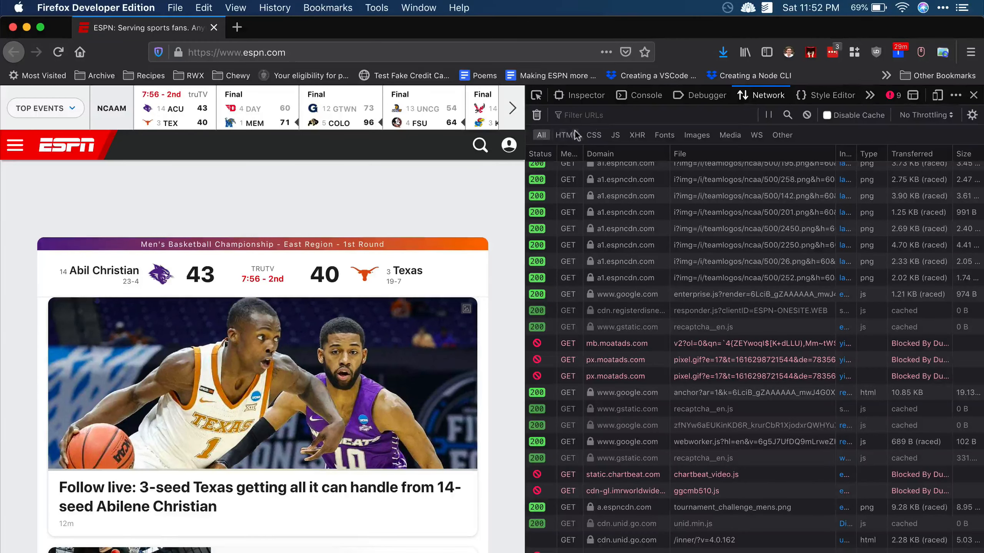
left_click(564, 135)
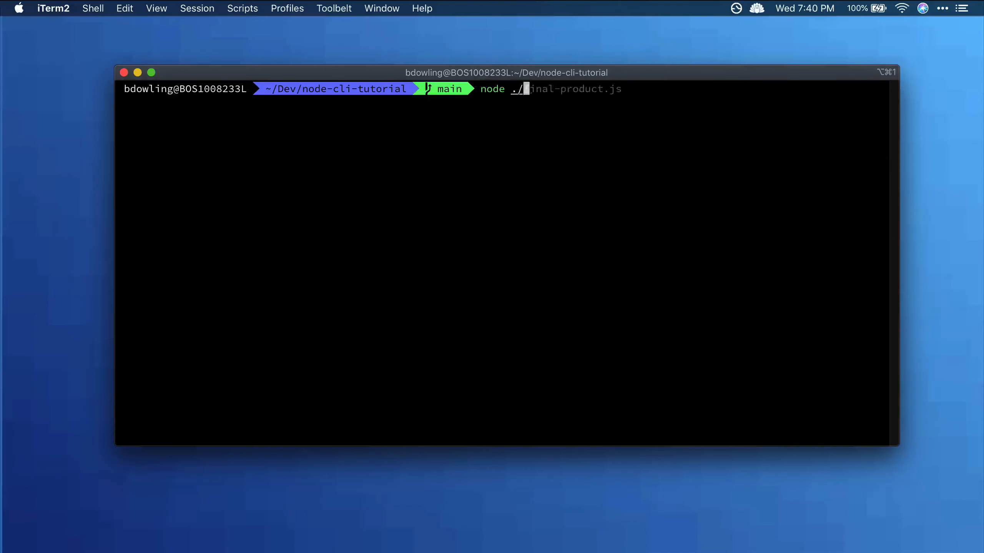
- Run node ./index.js, pick the Redick trade headline and read its full article text
key("Return")
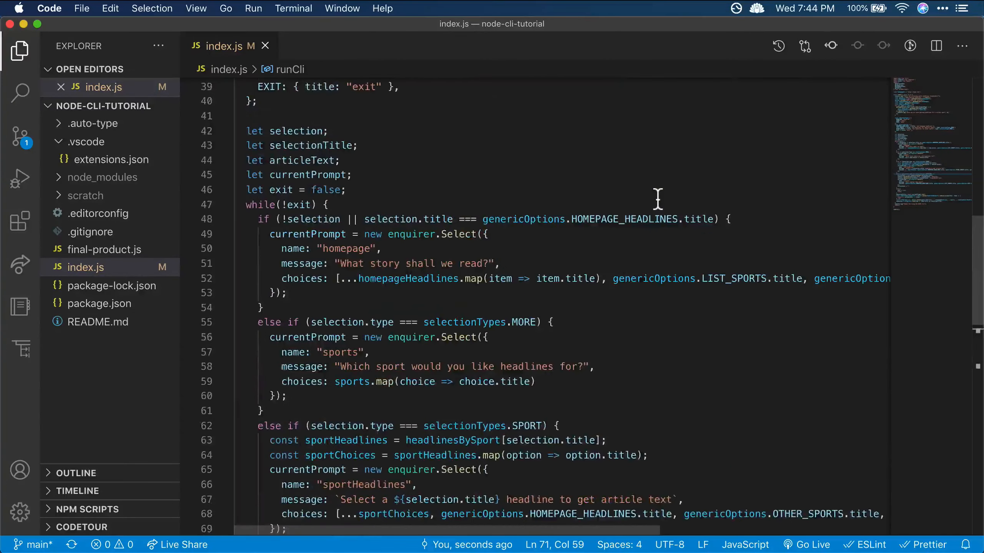
scroll("up", 3)
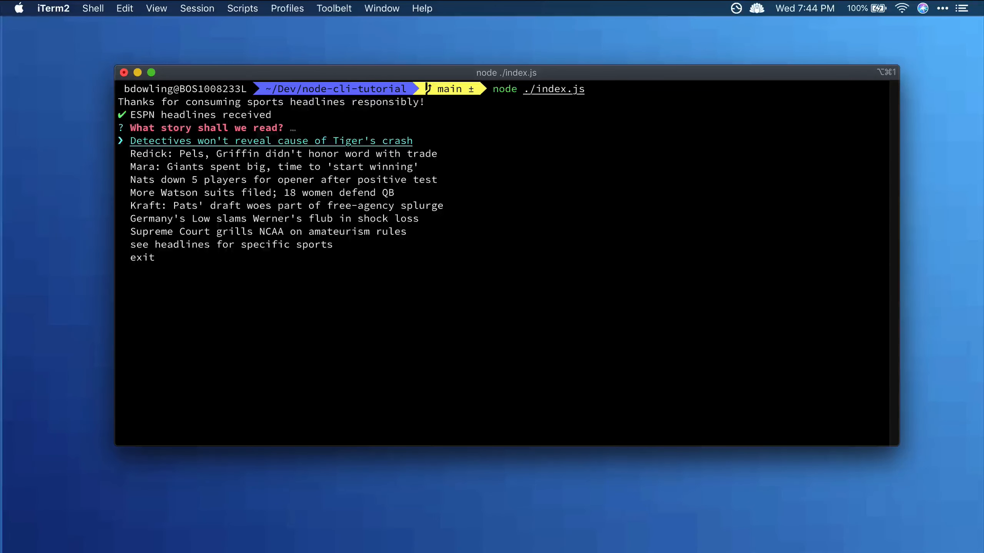
key("Down")
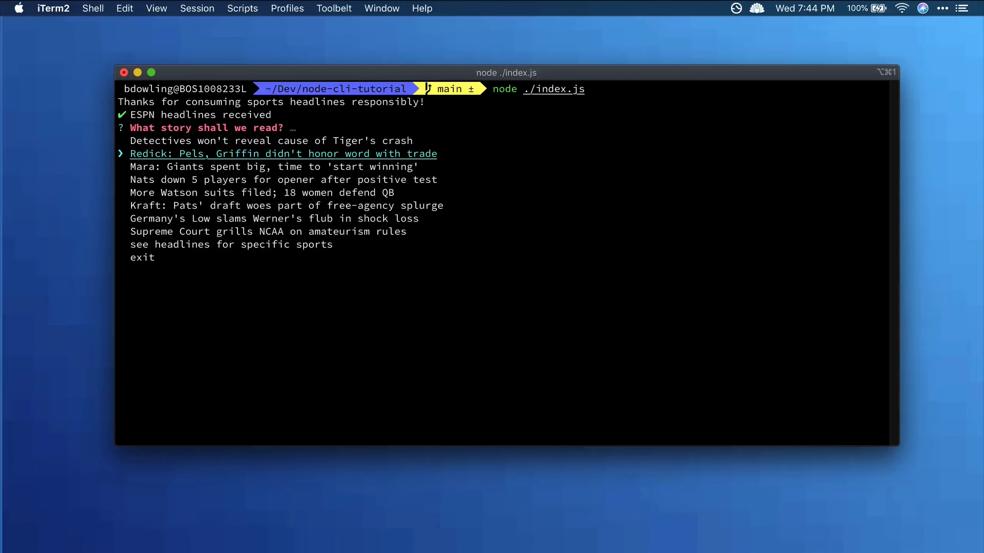
key("Return")
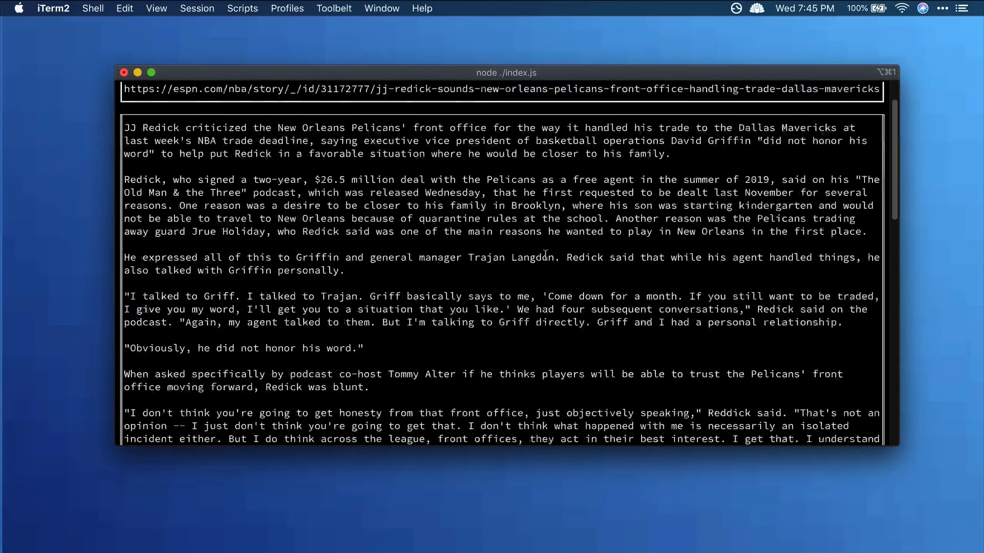
scroll("down", 3)
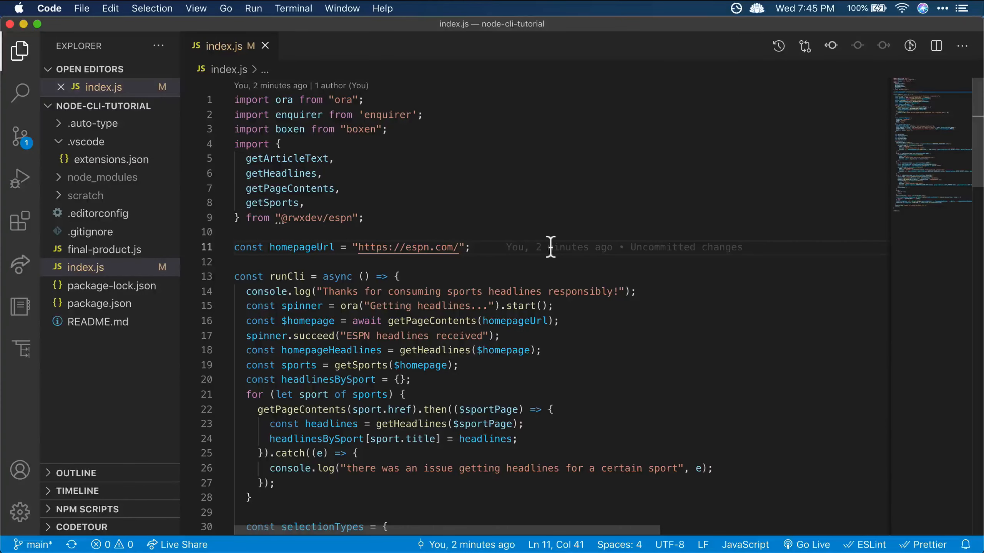
- Import LocalStorage from node-localstorage, rerun the reader showing today's ESPN check count, then quit iTerm2
type("{ LocalStorage } from \"node-localstorage\";")
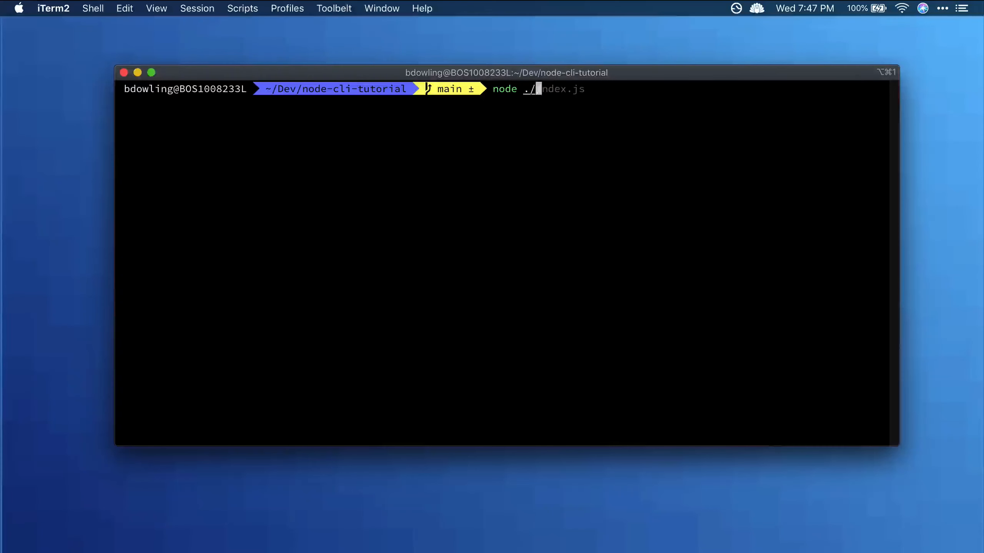
type("index.js")
key("Return")
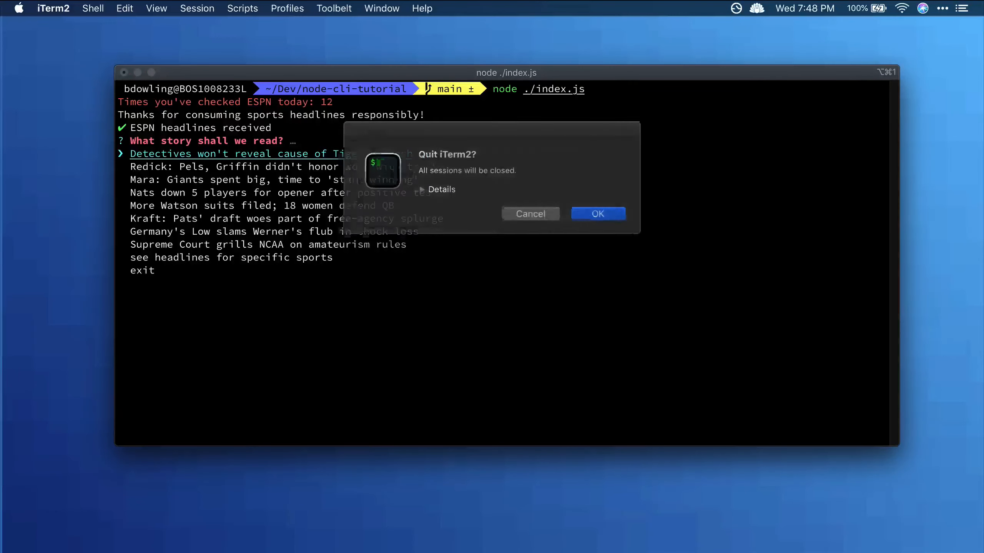
left_click(596, 214)
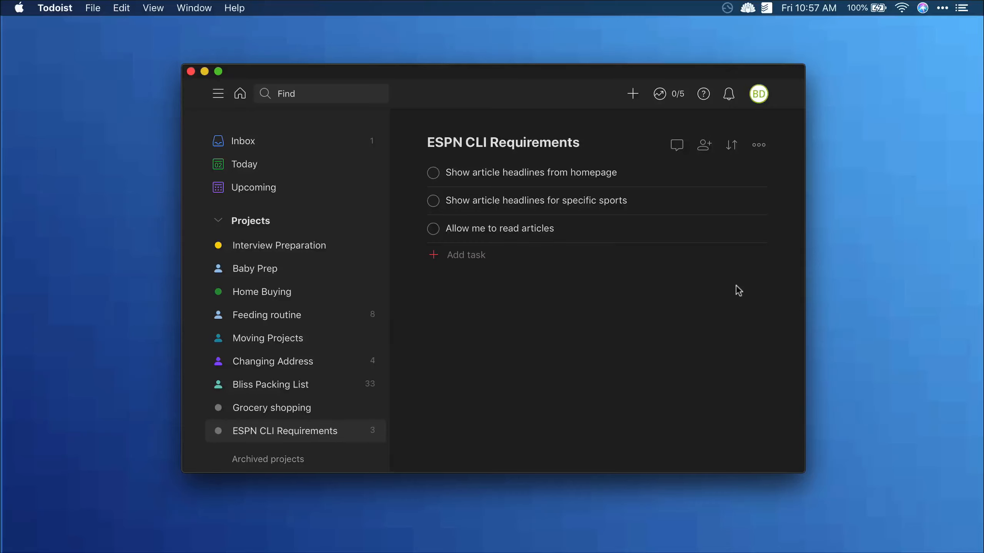
- Add a 'Scores' task to the ESPN CLI Requirements project in Todoist
left_click(466, 254)
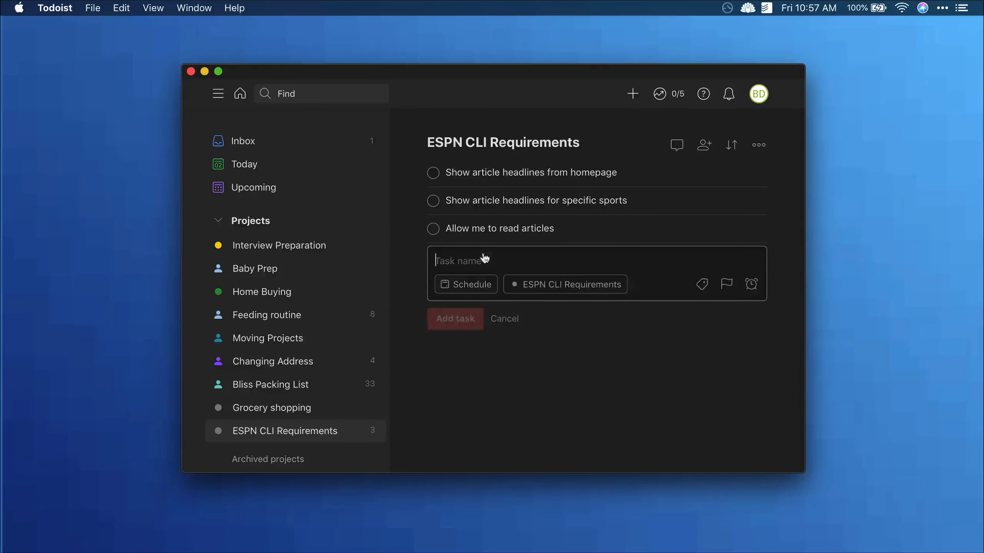
type("Score")
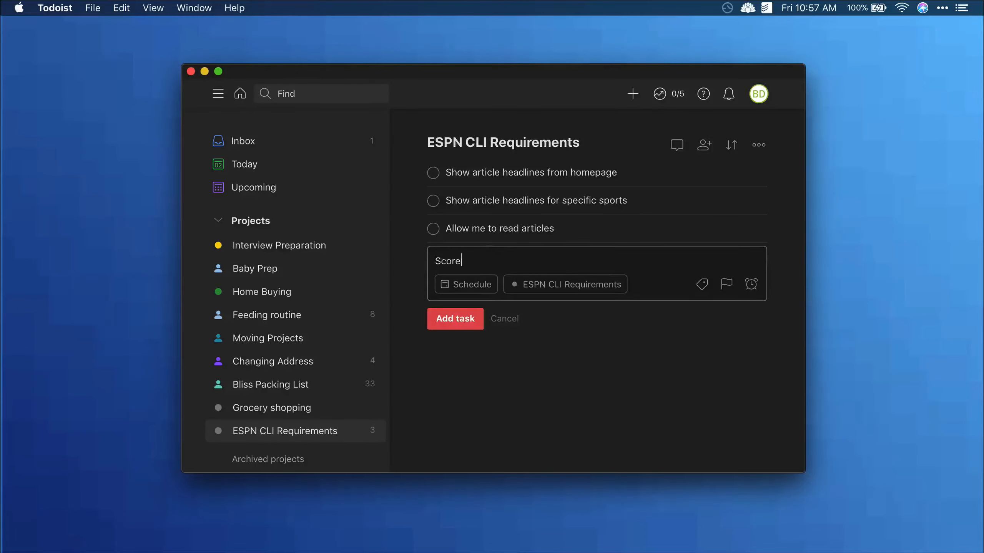
left_click(455, 318)
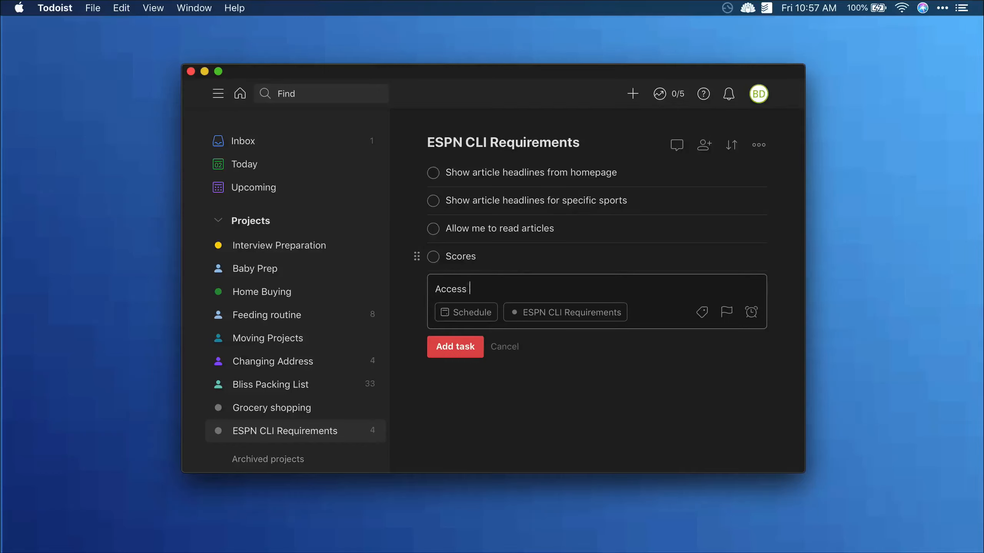
left_click(454, 347)
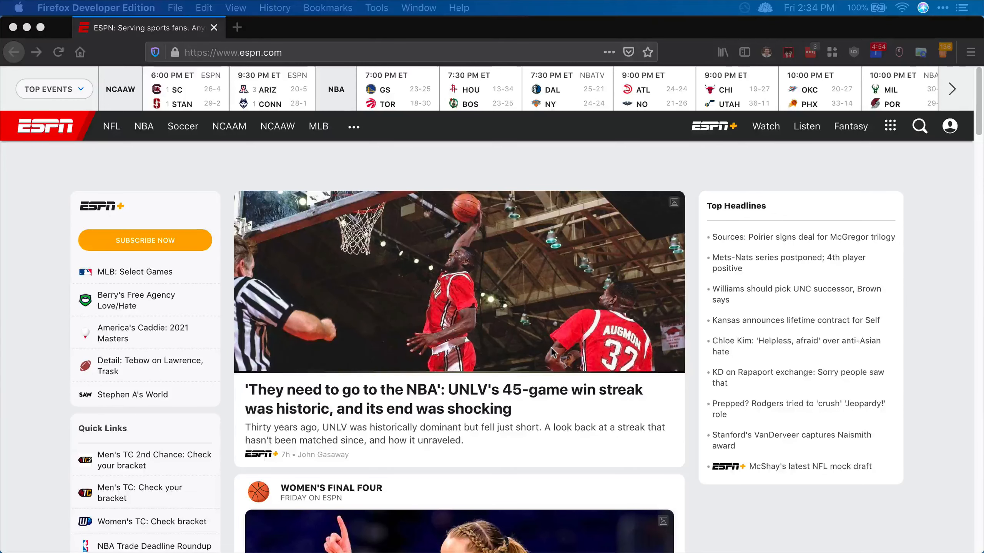
mouse_move(178, 114)
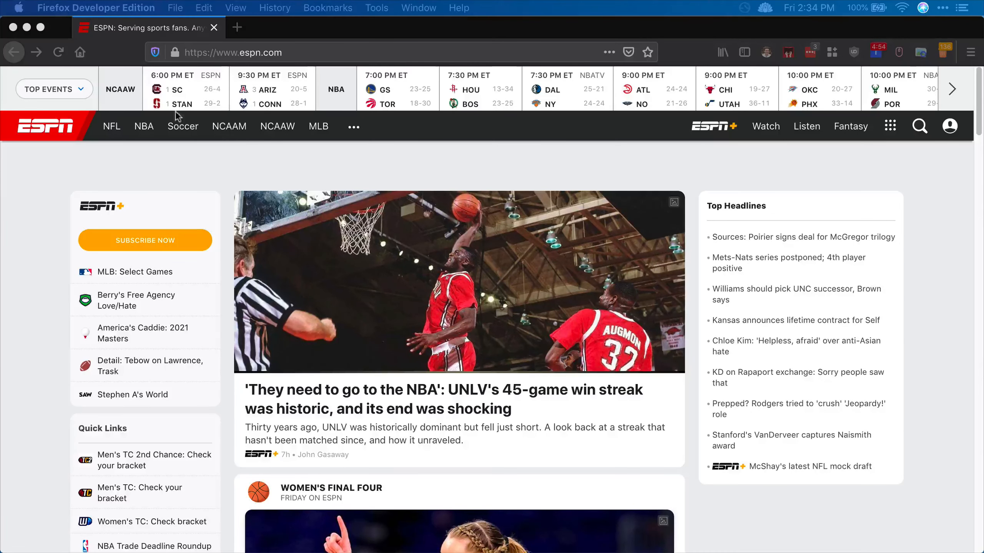
mouse_move(12, 28)
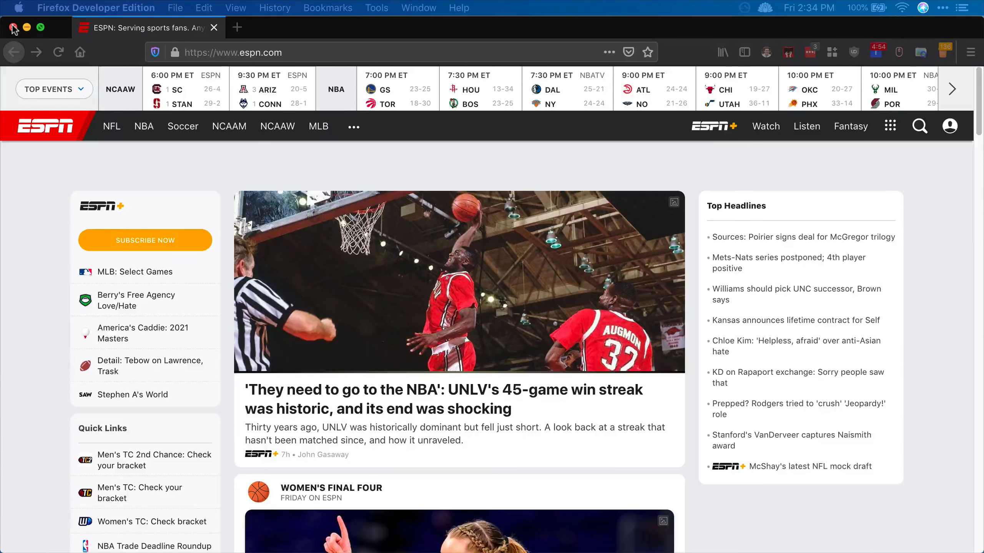